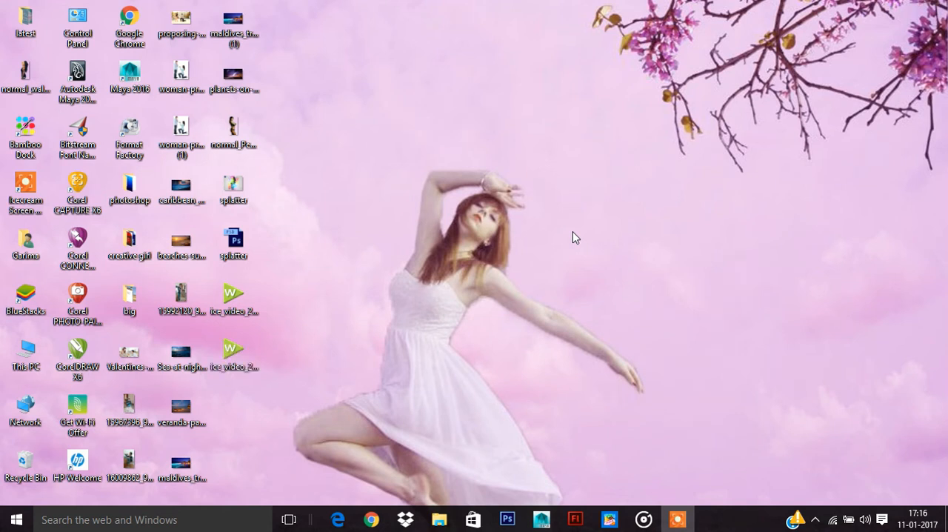
pyautogui.moveTo(585, 227)
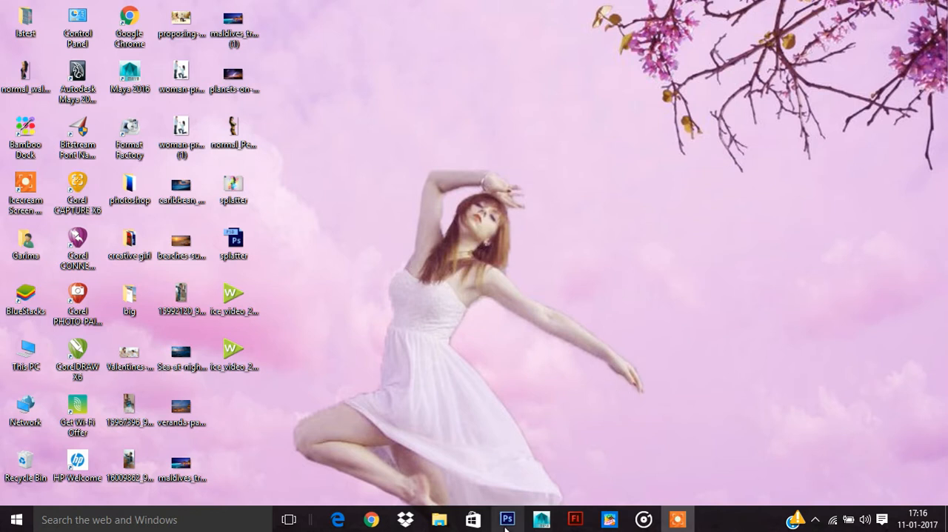
# - Bring the Photoshop window with the splatter artwork to the front
pyautogui.click(507, 519)
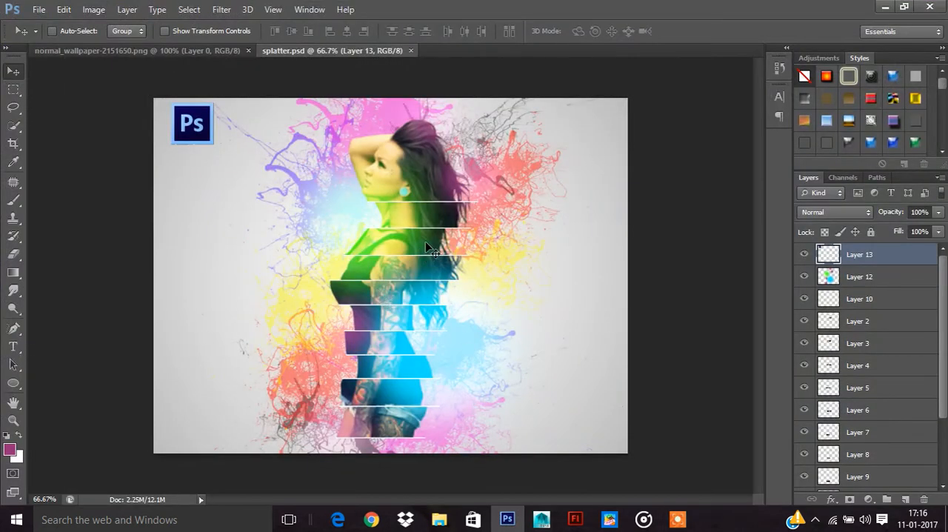
pyautogui.moveTo(215, 141)
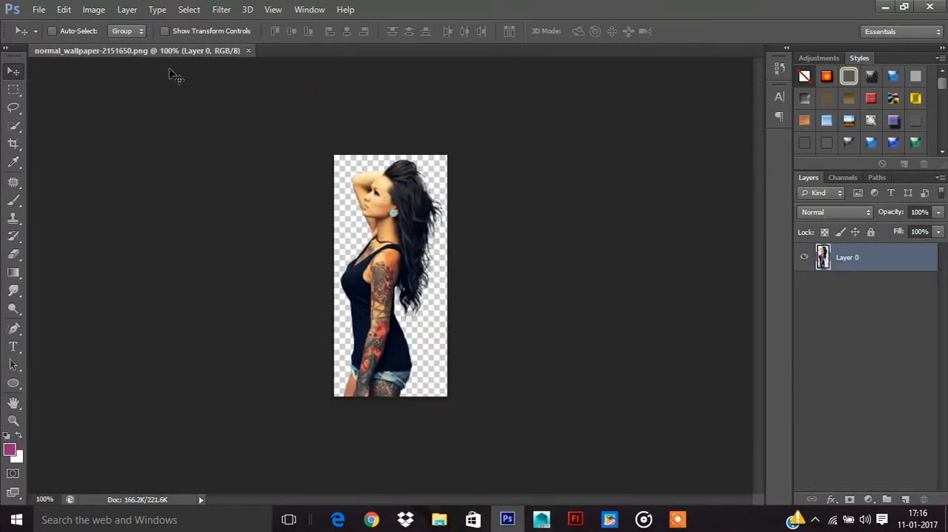
pyautogui.moveTo(39, 10)
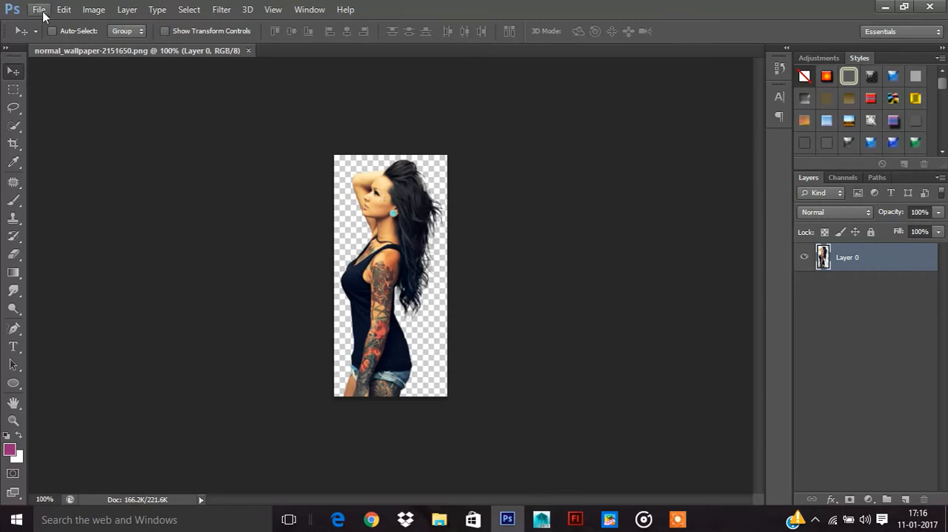
# - Create a new Web 1024x768 document and add a Gradient fill layer
pyautogui.click(38, 10)
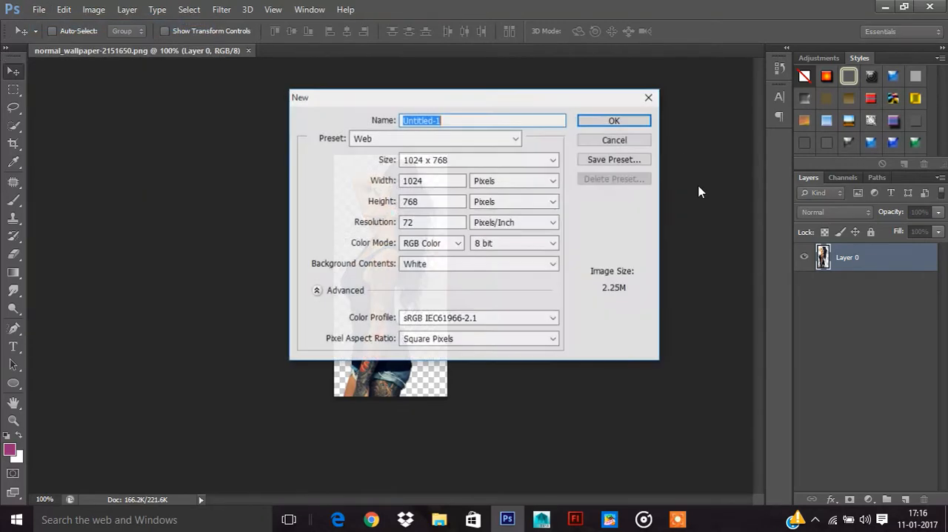
pyautogui.click(614, 120)
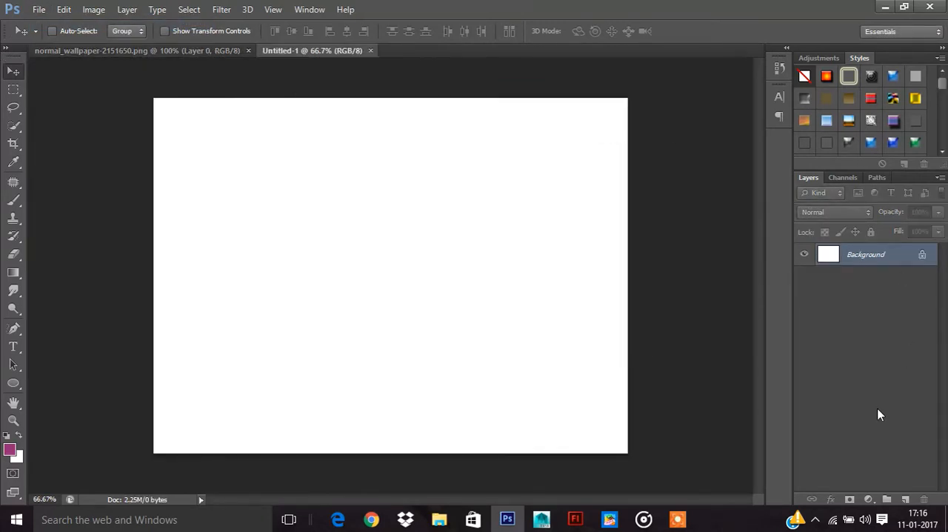
pyautogui.click(869, 499)
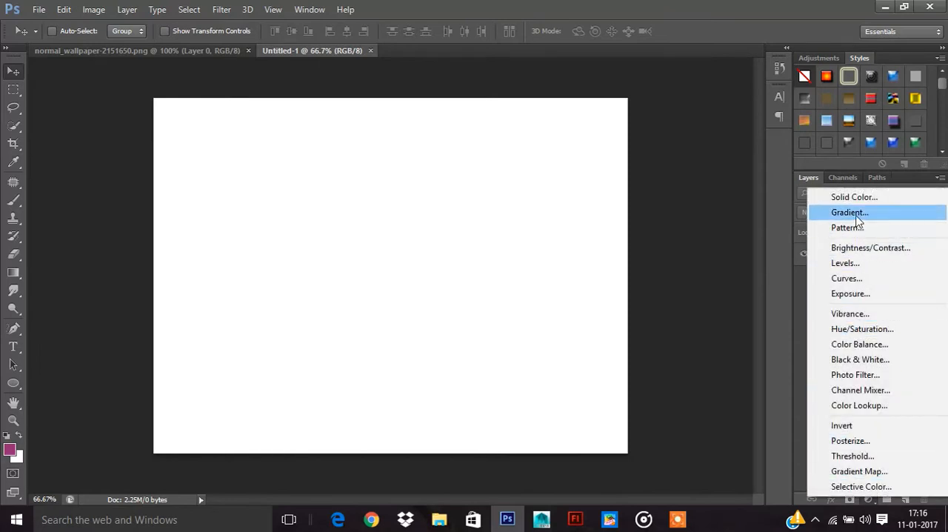
pyautogui.click(850, 212)
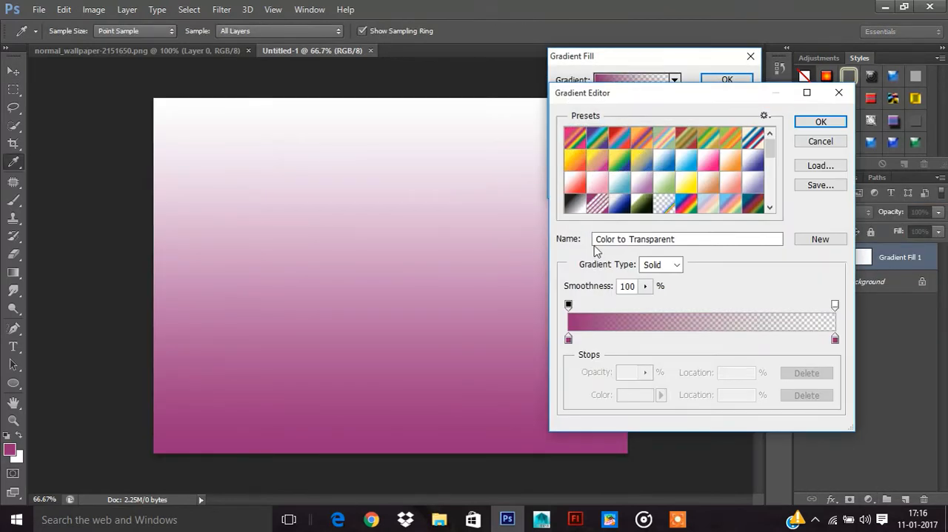
# - Make the gradient a reversed radial with a pale pink stop, scaled to 367%
pyautogui.click(568, 340)
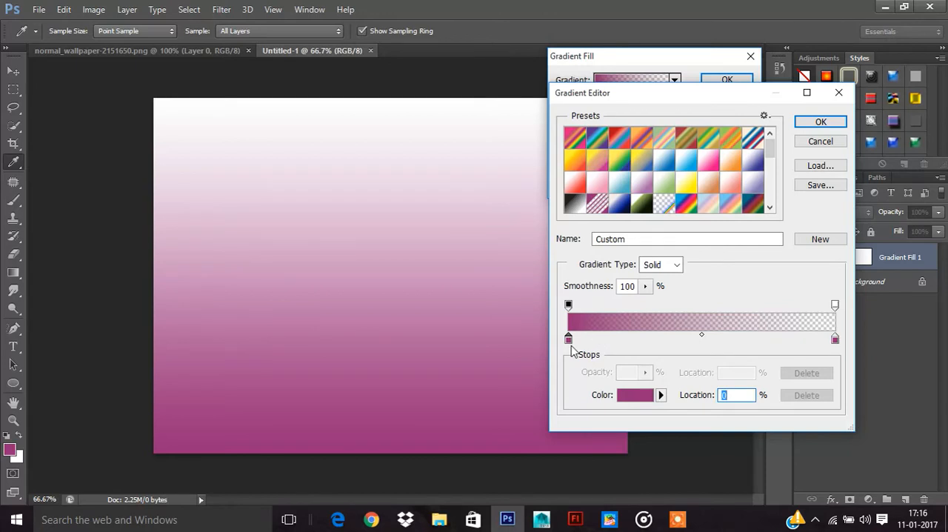
pyautogui.click(635, 395)
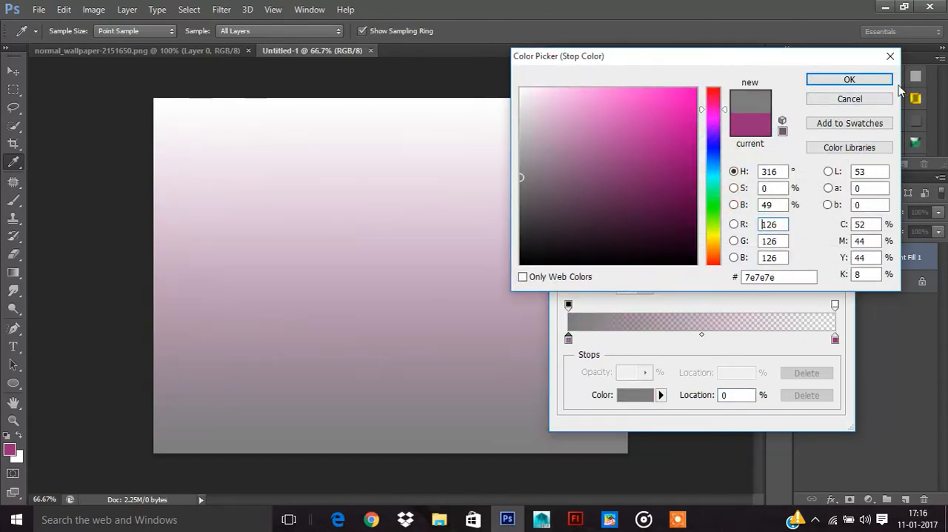
pyautogui.click(850, 80)
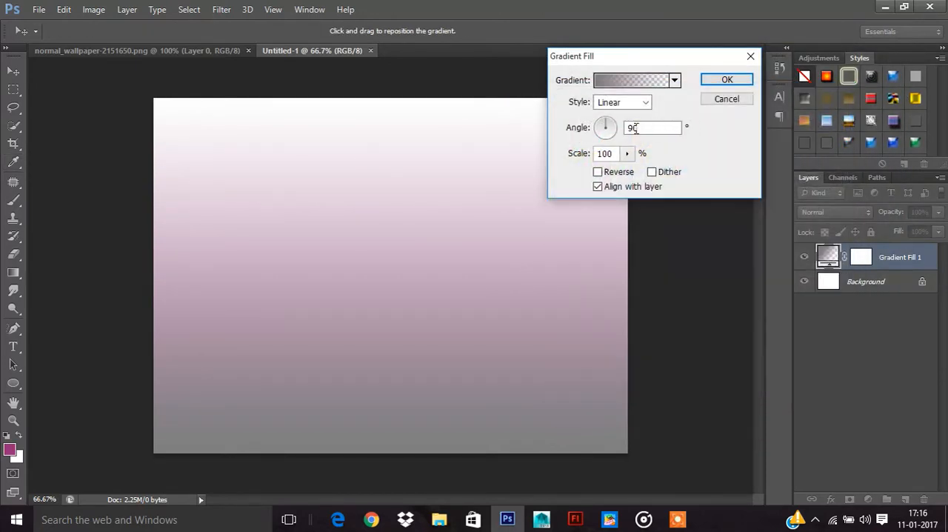
pyautogui.click(621, 101)
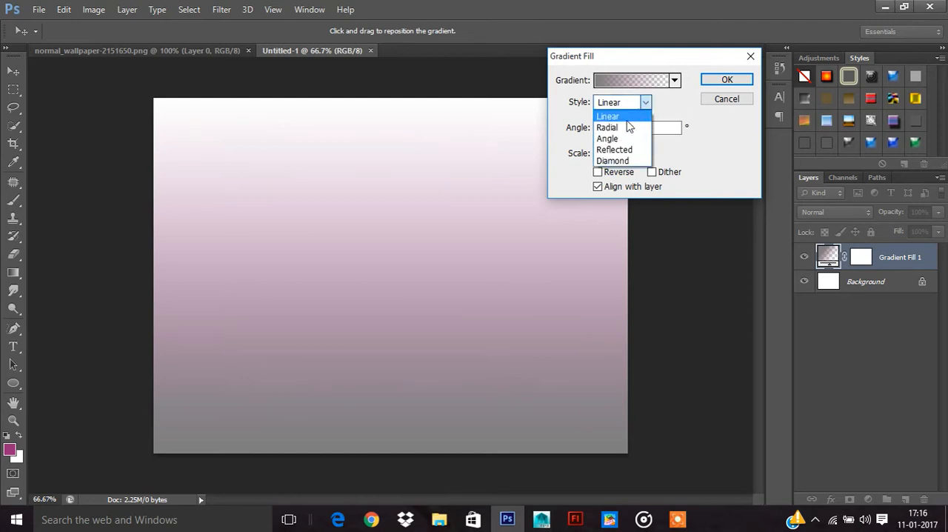
pyautogui.click(607, 127)
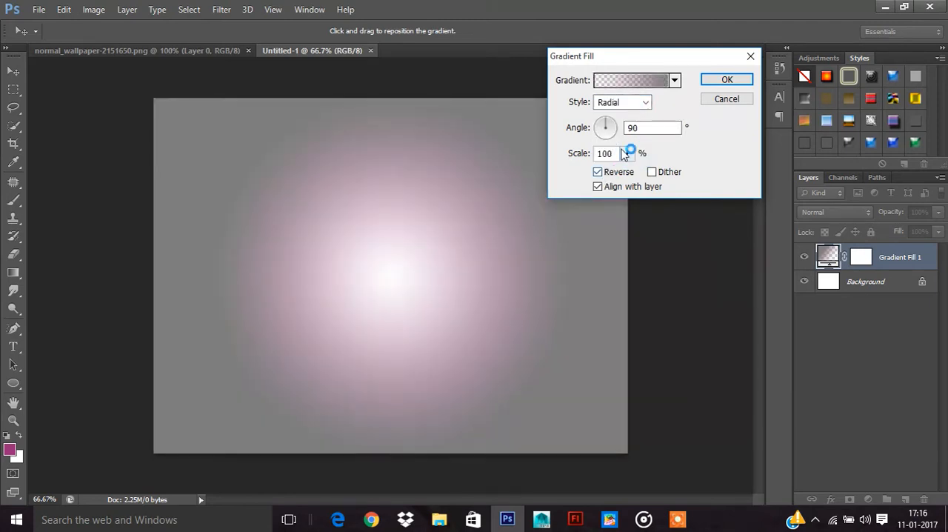
pyautogui.moveTo(629, 152); pyautogui.dragTo(649, 171)
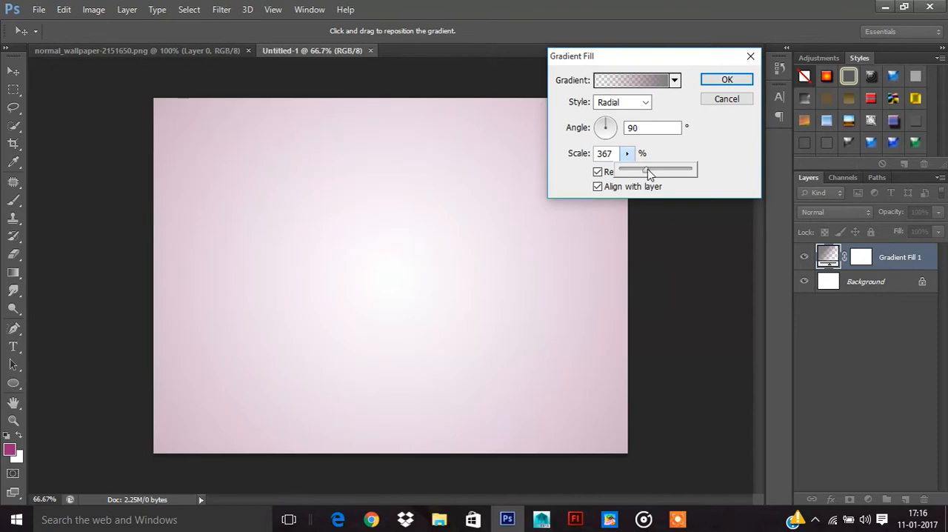
pyautogui.click(727, 79)
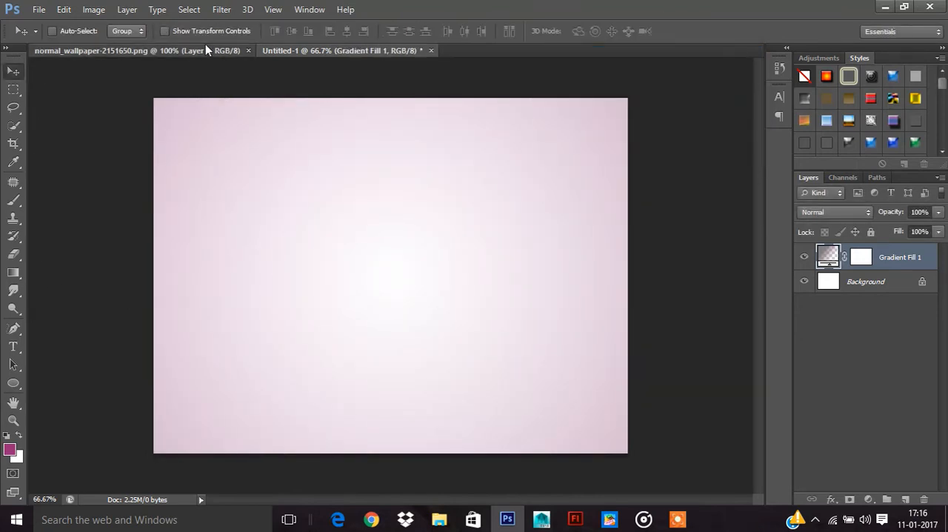
# - Scale the tattooed woman cutout in Untitled-1 up to about 173% with Ctrl+T
pyautogui.click(111, 51)
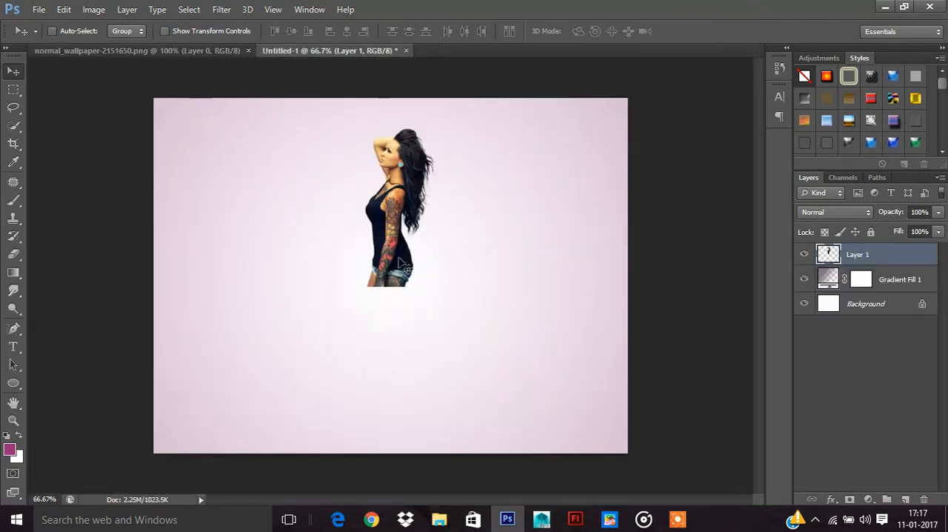
pyautogui.press('ctrl+t')
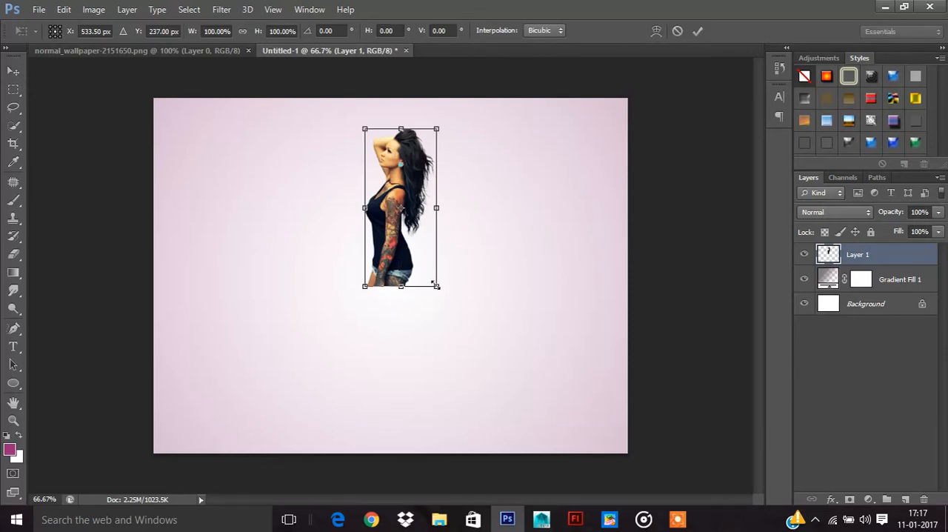
pyautogui.moveTo(435, 130); pyautogui.dragTo(463, 71)
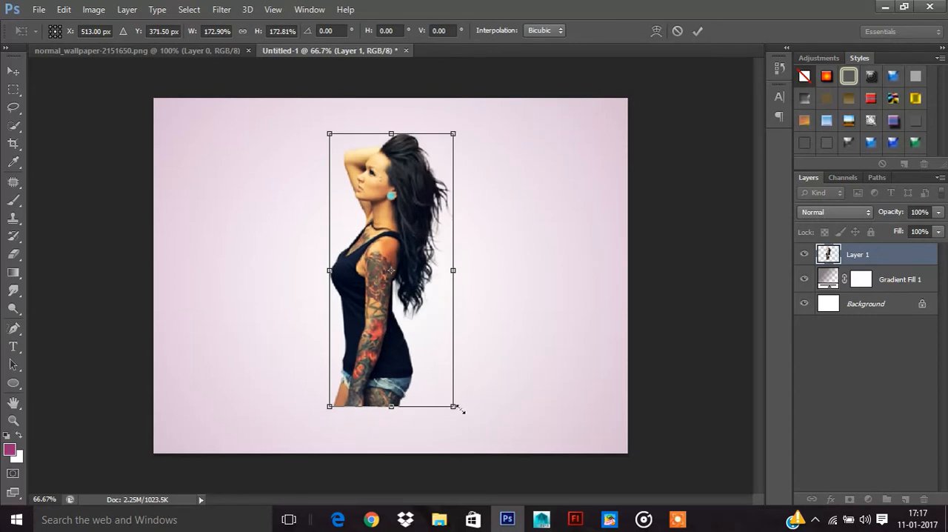
pyautogui.moveTo(453, 405); pyautogui.dragTo(464, 429)
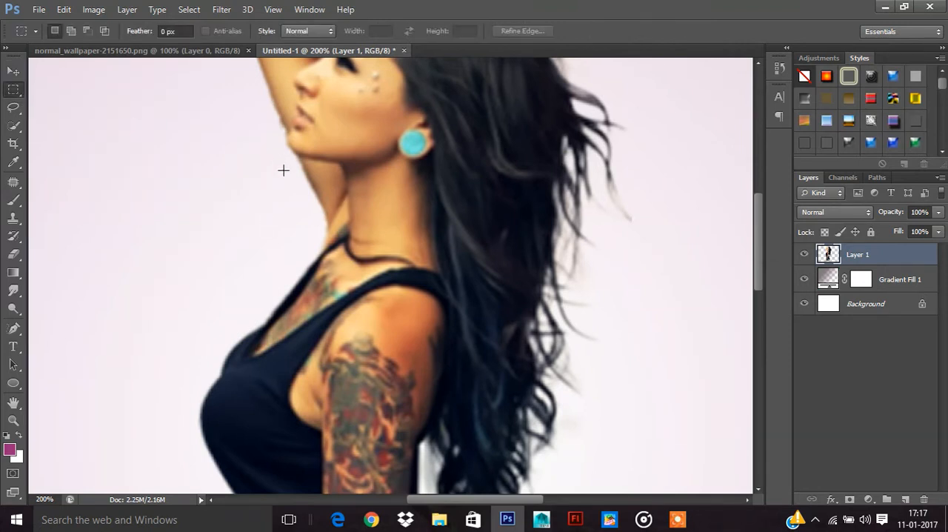
# - Cut the neck band onto Layer 2 and marquee a thin upper-chest band
pyautogui.moveTo(284, 170); pyautogui.dragTo(560, 252)
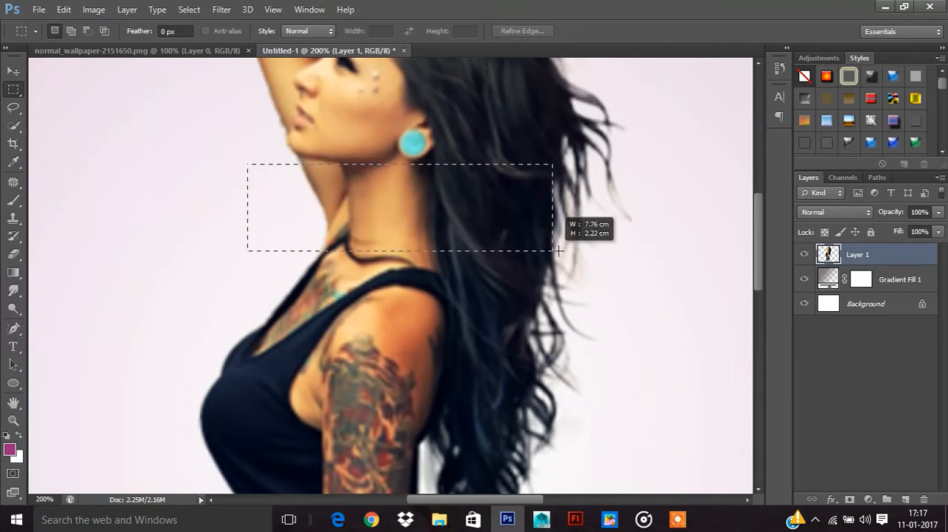
pyautogui.moveTo(558, 251); pyautogui.dragTo(638, 268)
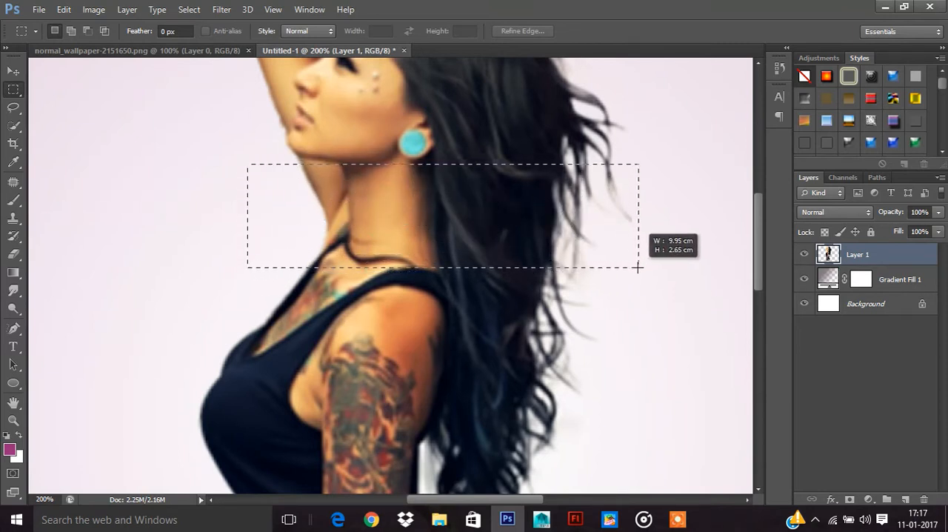
pyautogui.rightClick(418, 221)
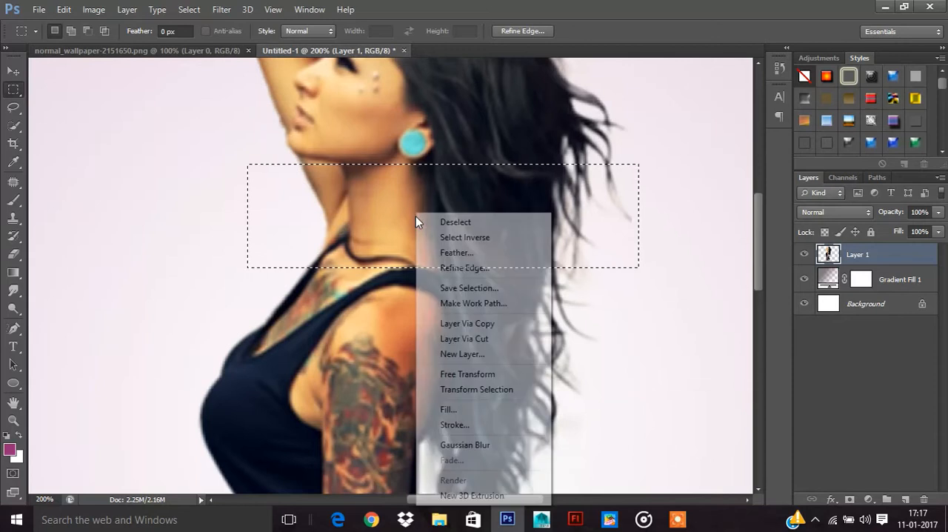
pyautogui.moveTo(464, 339)
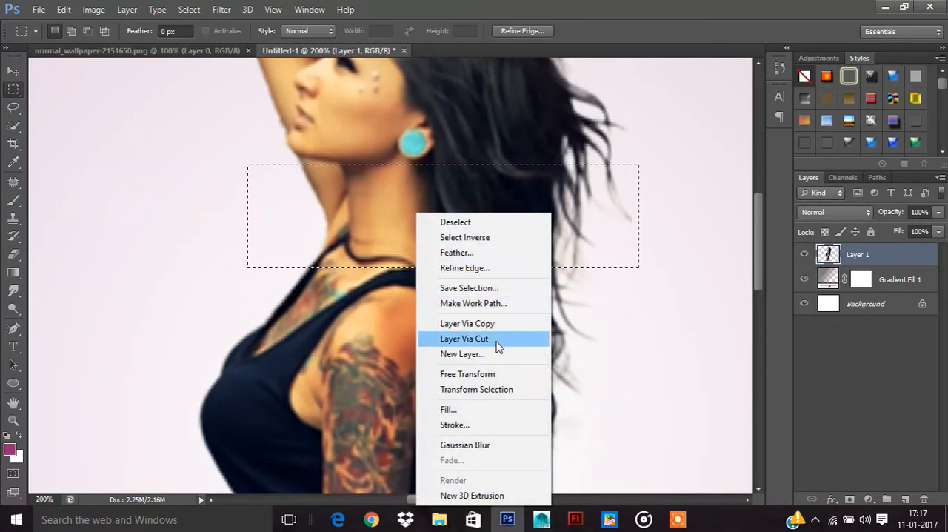
pyautogui.click(464, 339)
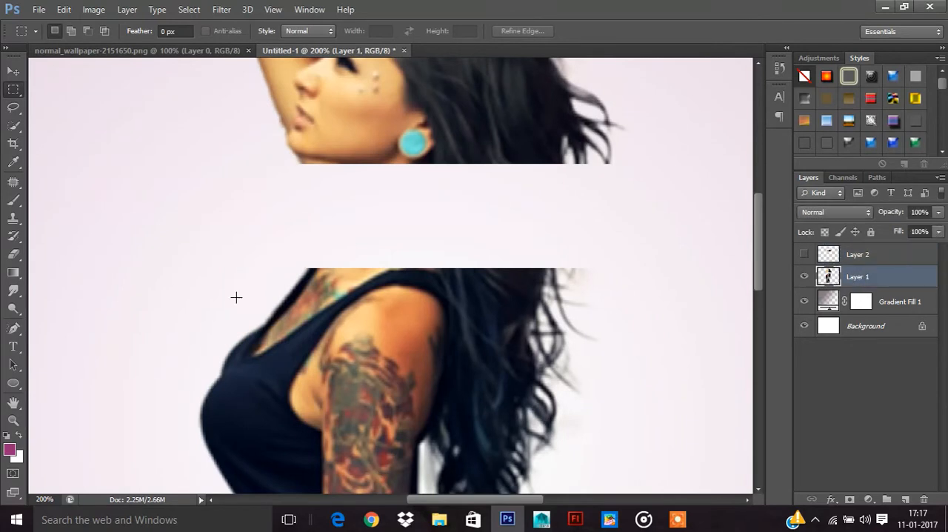
pyautogui.moveTo(236, 297); pyautogui.dragTo(577, 316)
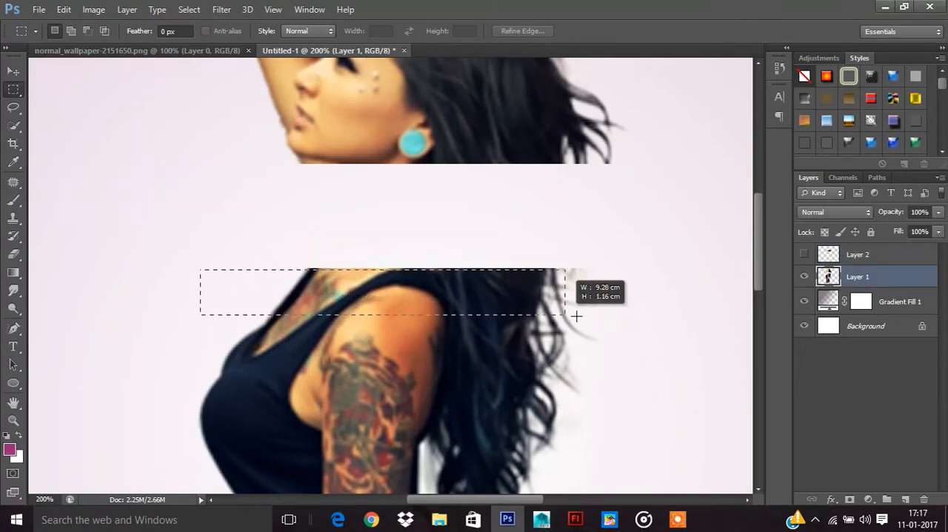
pyautogui.moveTo(576, 316); pyautogui.dragTo(600, 369)
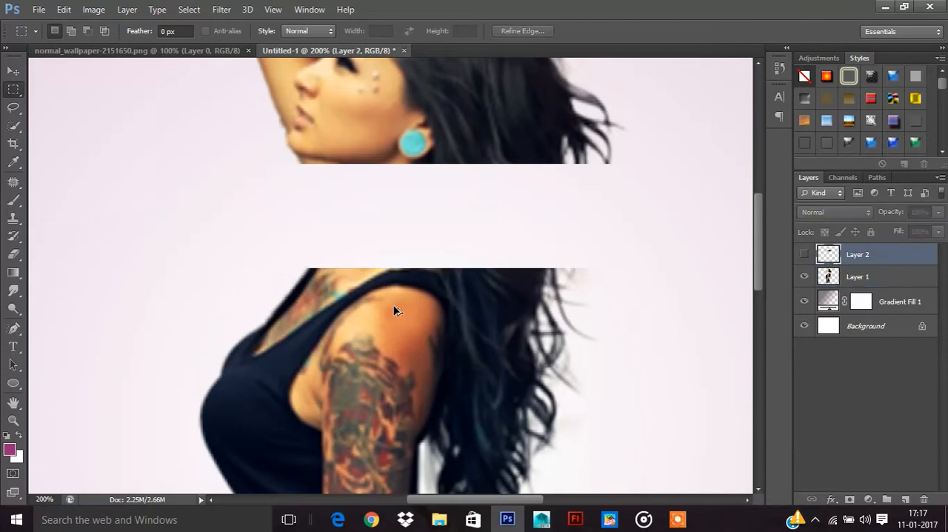
pyautogui.moveTo(231, 251)
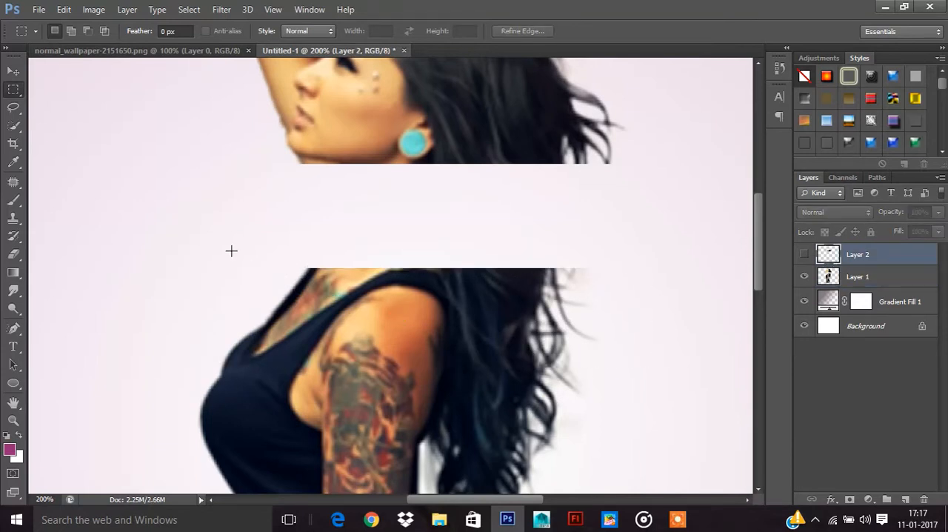
# - Marquee a wide chest band on Layer 1 and cut it onto Layer 3
pyautogui.click(858, 276)
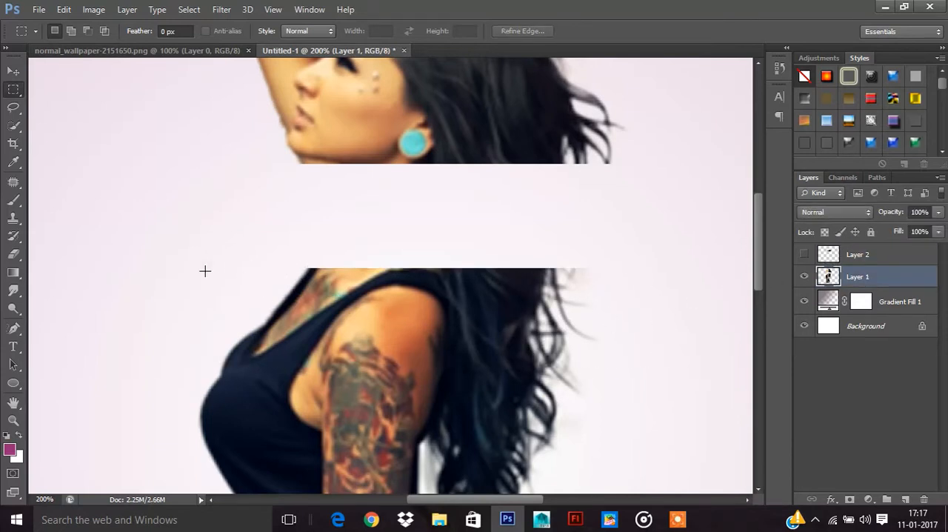
pyautogui.moveTo(180, 258); pyautogui.dragTo(652, 364)
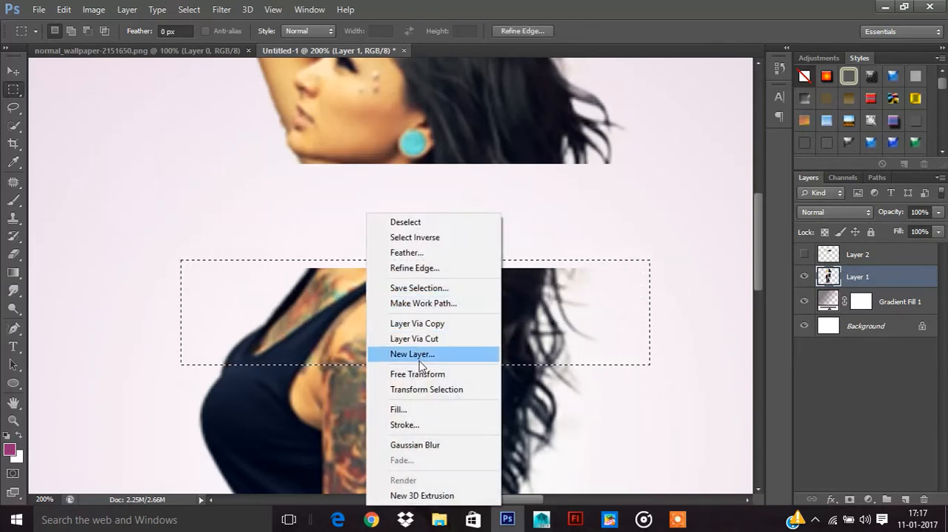
pyautogui.click(412, 354)
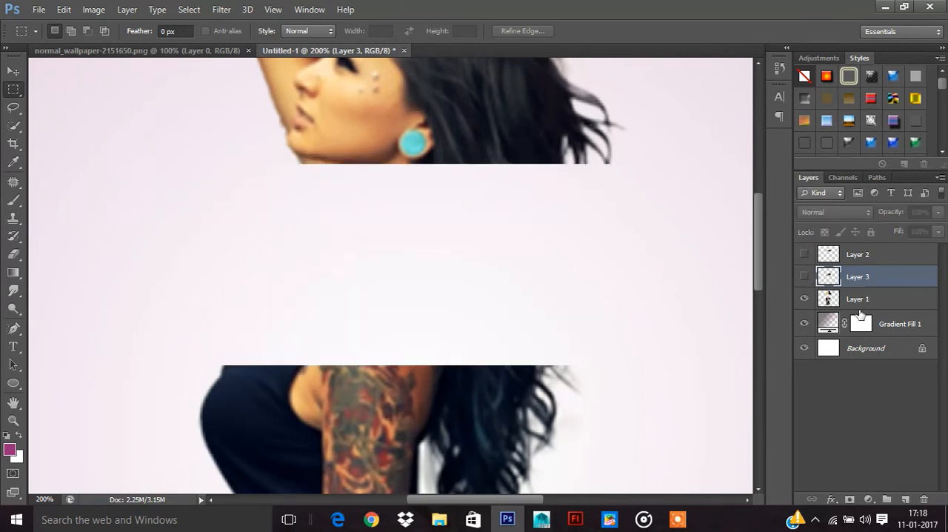
# - Hide the cut strip and cut a further torso band onto Layer 4
pyautogui.click(857, 298)
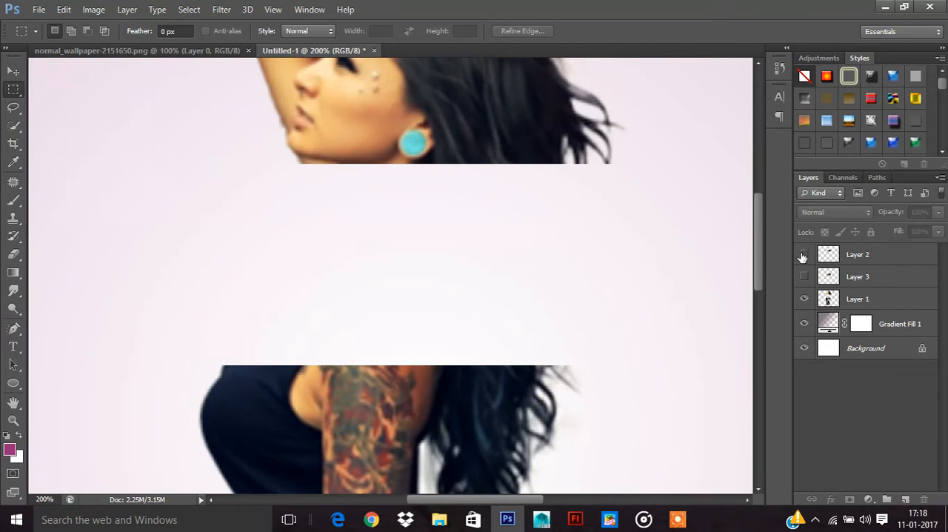
pyautogui.click(857, 299)
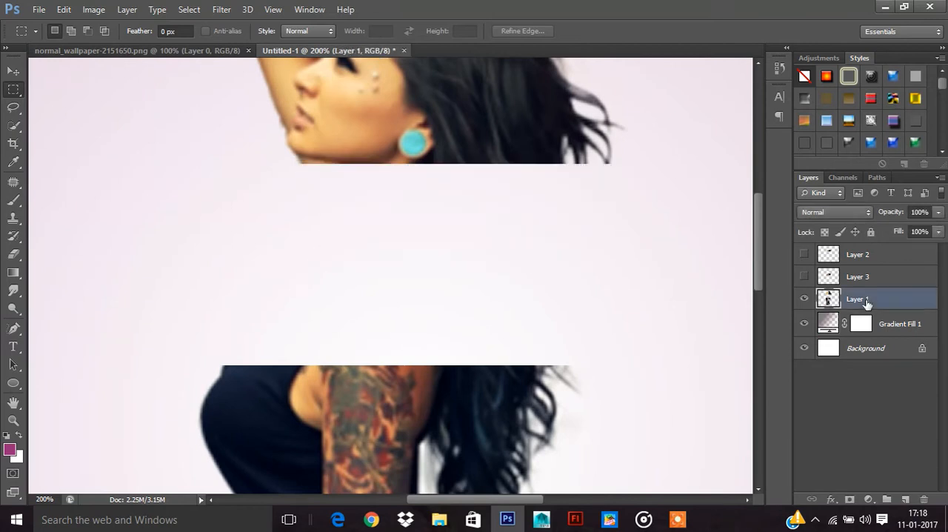
pyautogui.scroll(-3)
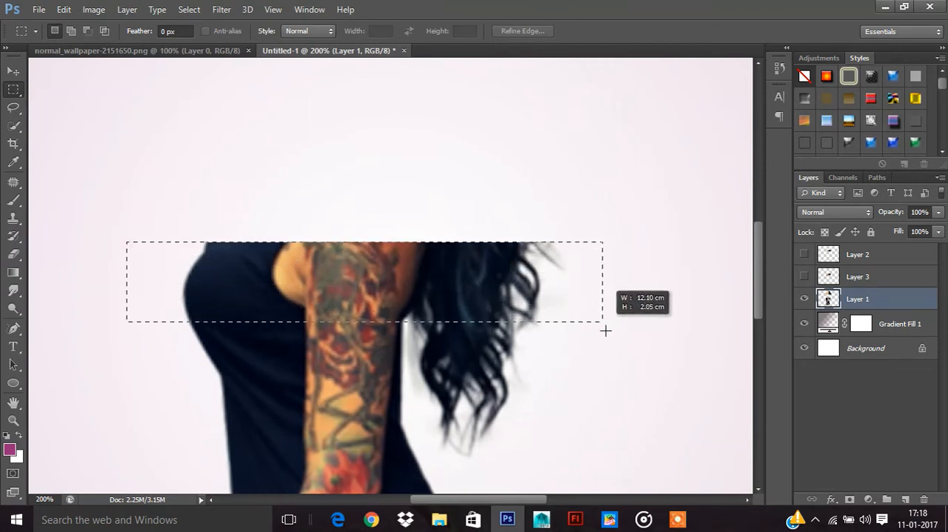
pyautogui.rightClick(363, 282)
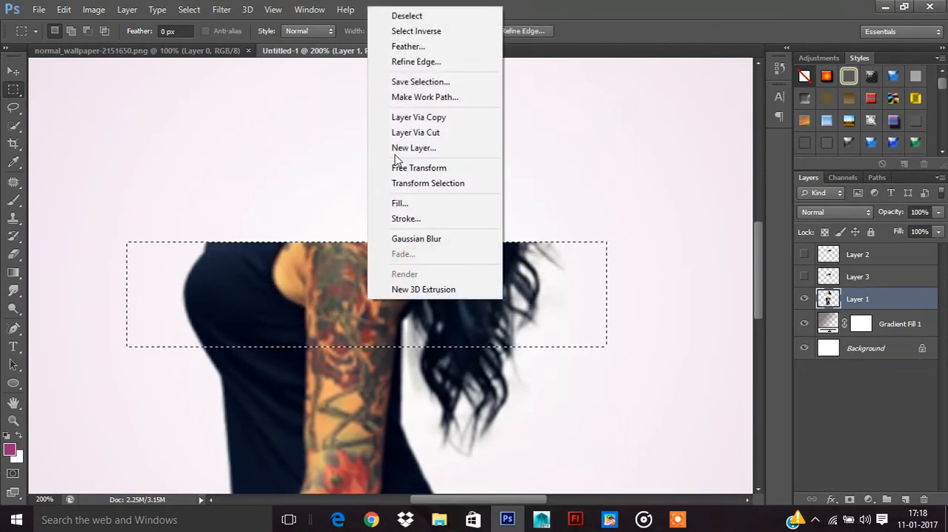
pyautogui.click(418, 117)
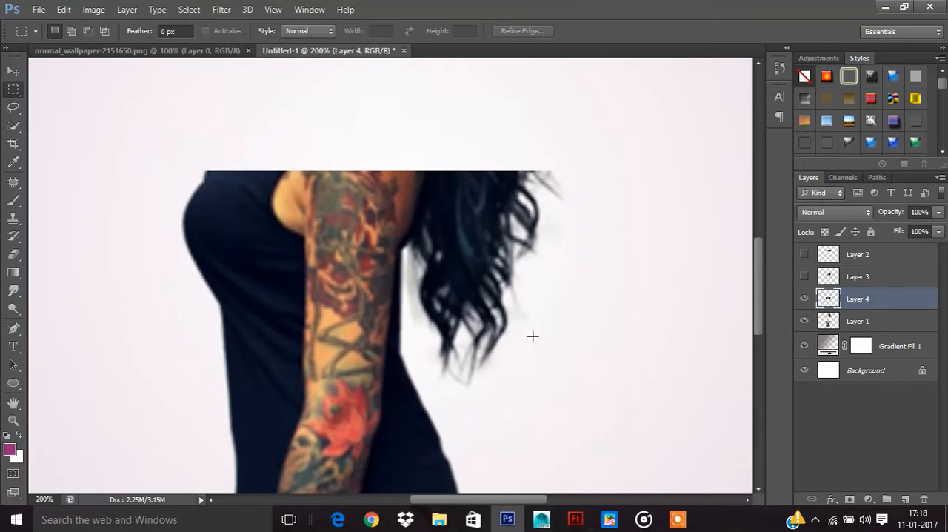
# - Hide the chest strip and cut a torso band onto its own layer
pyautogui.click(857, 321)
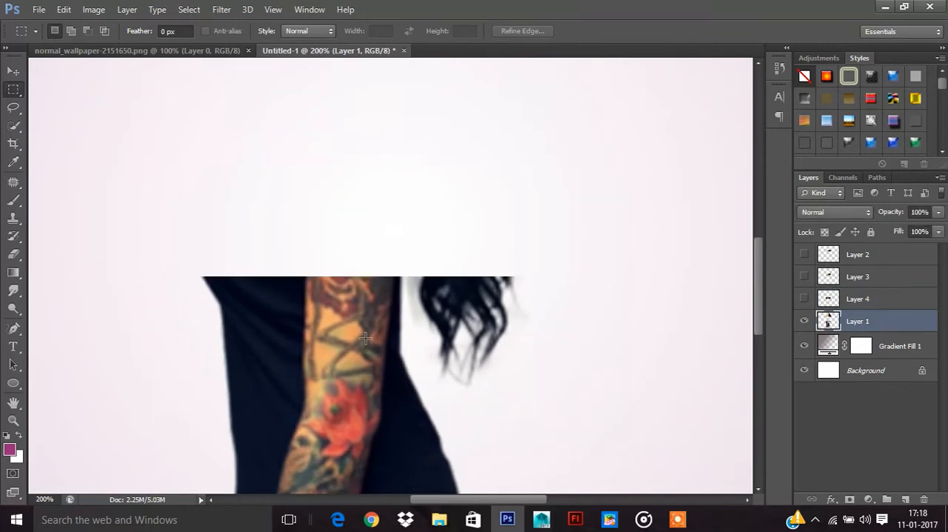
pyautogui.moveTo(128, 204); pyautogui.dragTo(544, 294)
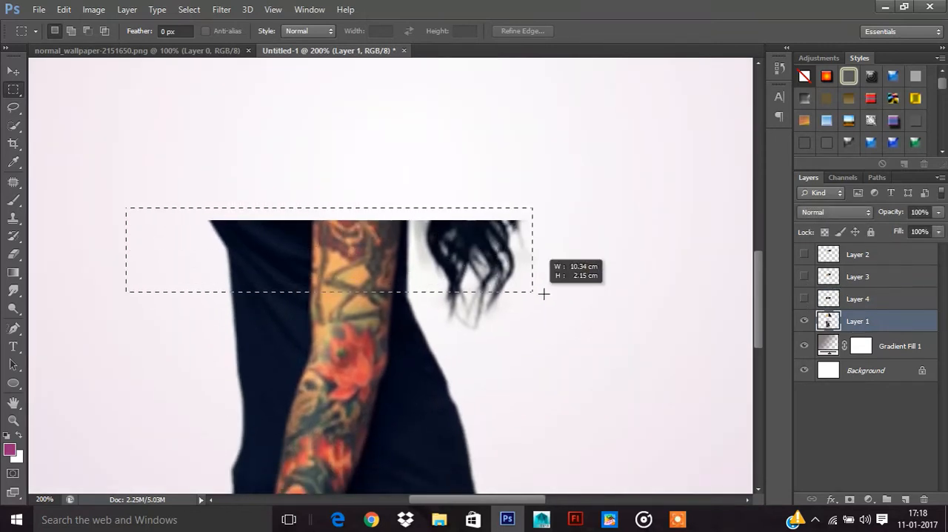
pyautogui.moveTo(544, 295); pyautogui.dragTo(571, 324)
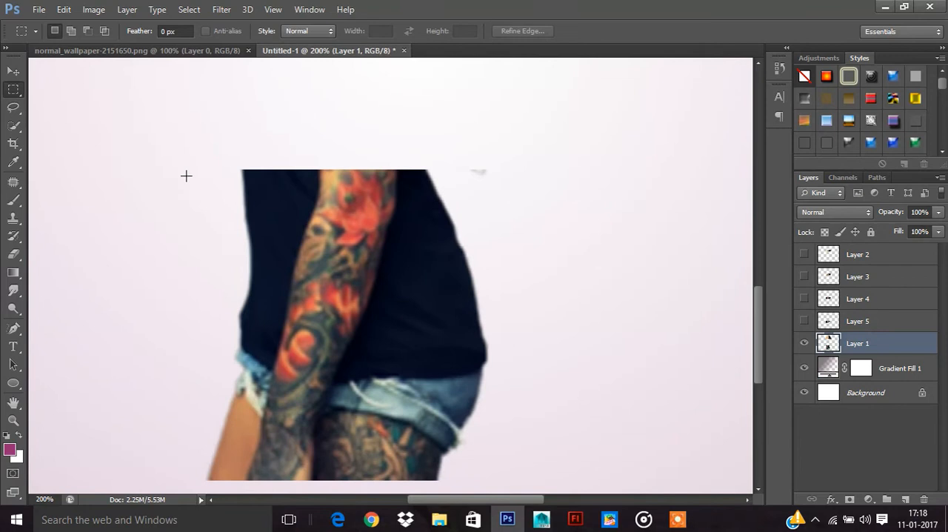
pyautogui.rightClick(344, 211)
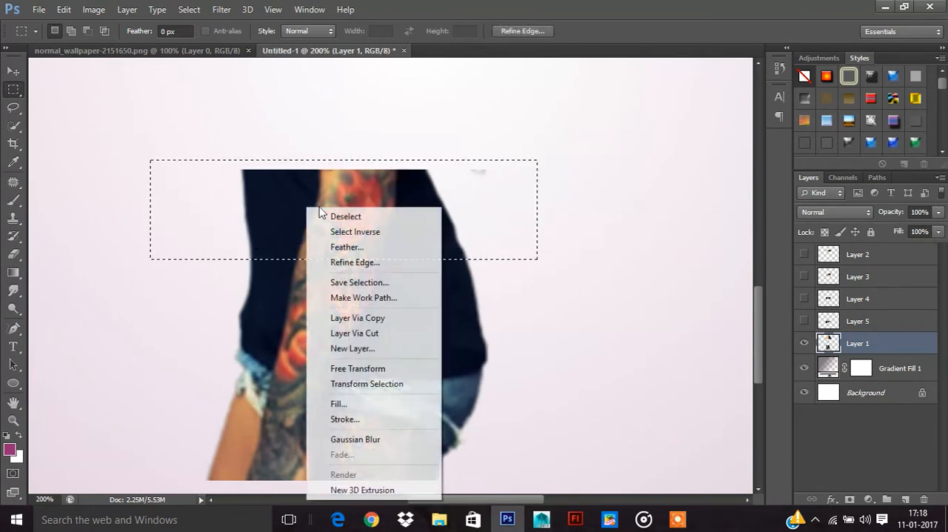
pyautogui.click(358, 318)
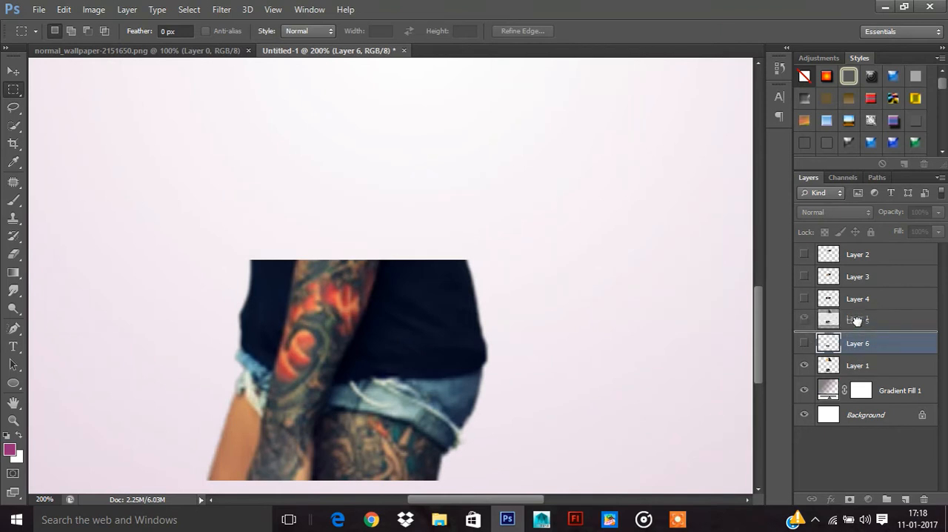
# - Slice bands across the waist and hips into more strip layers
pyautogui.click(805, 321)
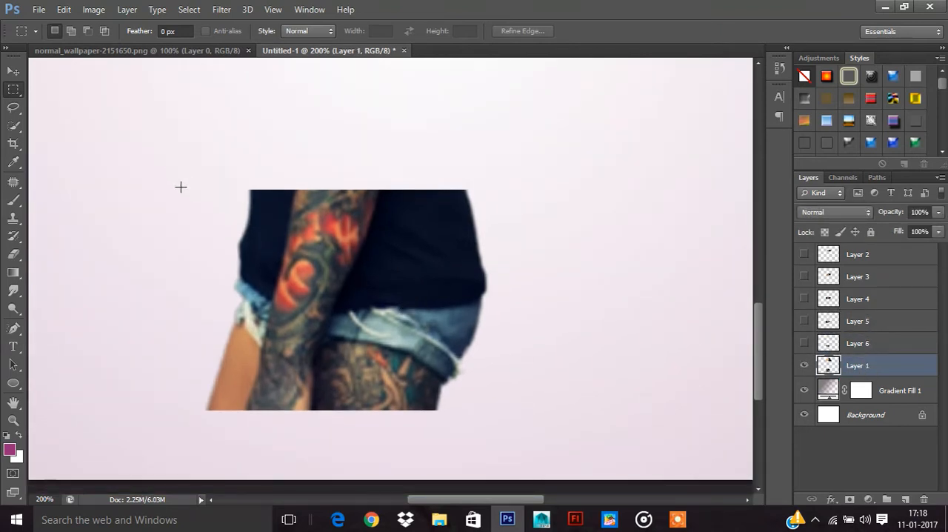
pyautogui.moveTo(180, 187); pyautogui.dragTo(535, 279)
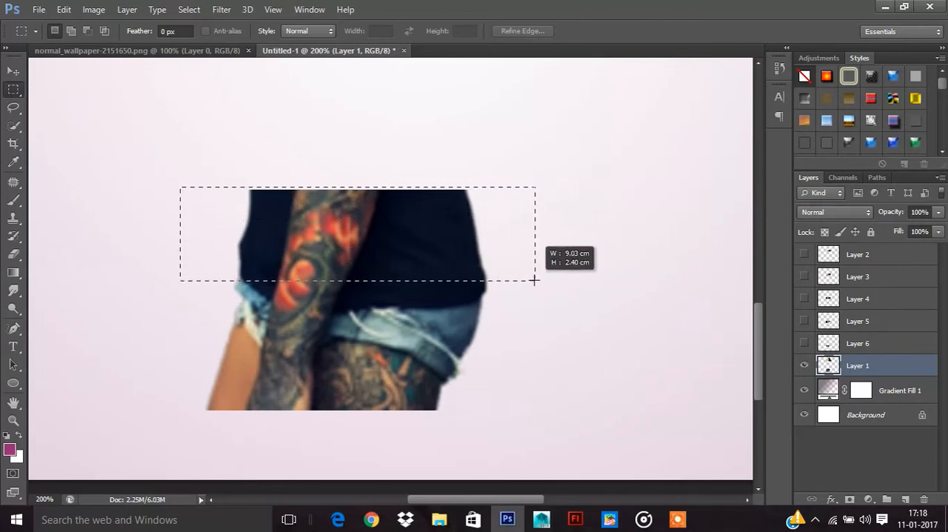
pyautogui.moveTo(535, 280); pyautogui.dragTo(535, 290)
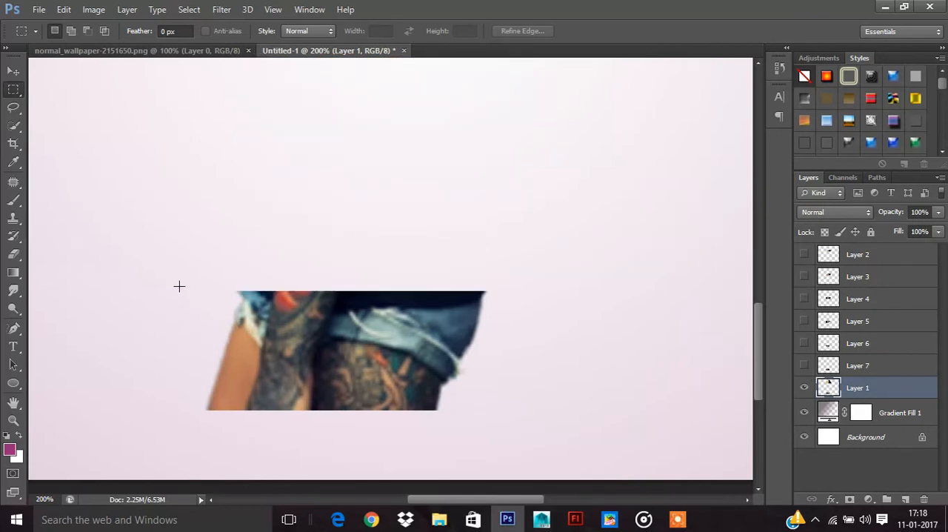
pyautogui.moveTo(176, 283); pyautogui.dragTo(509, 424)
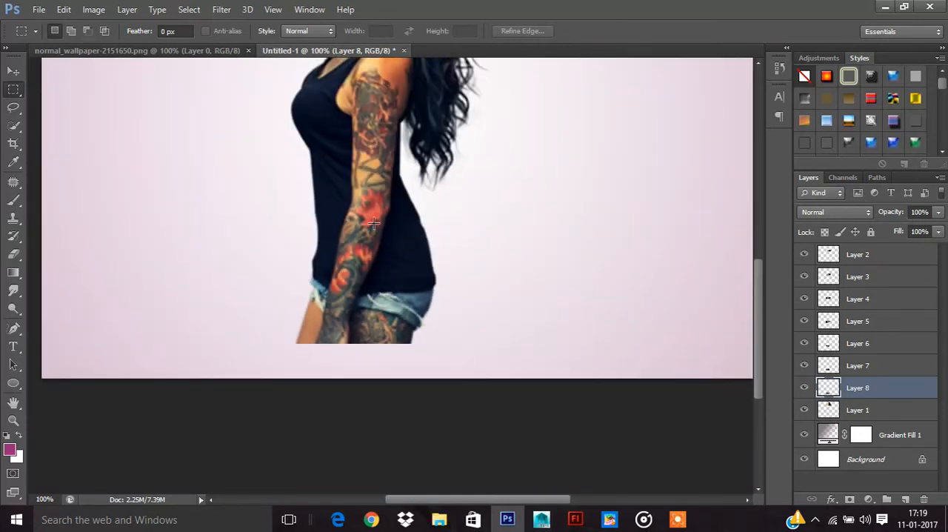
pyautogui.scroll(3)
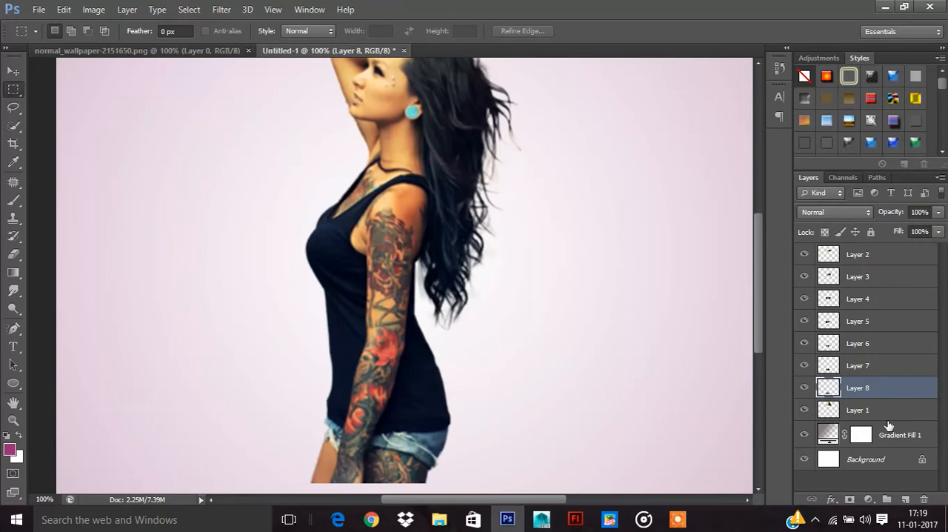
pyautogui.click(857, 409)
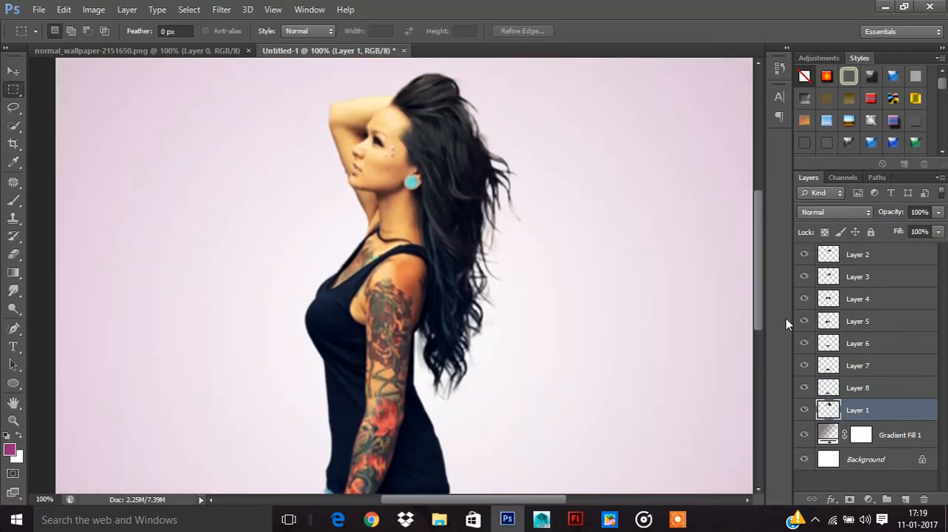
pyautogui.moveTo(820, 357)
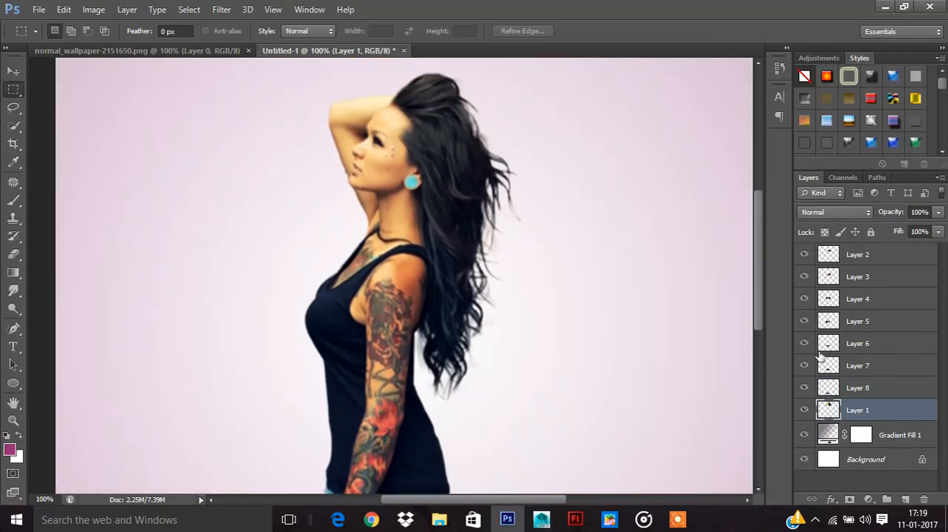
pyautogui.click(13, 71)
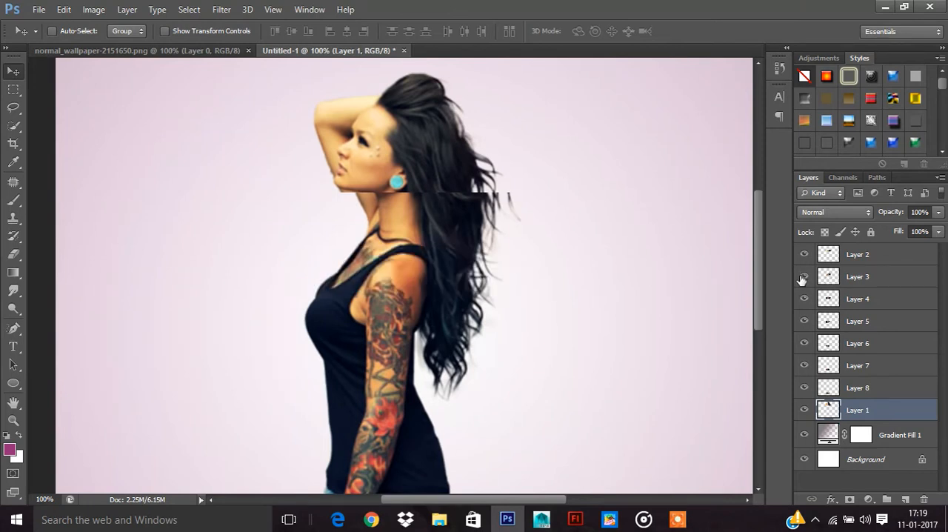
# - Nudge four strip layers alternately sideways, then add Layer 9 on top
pyautogui.click(857, 276)
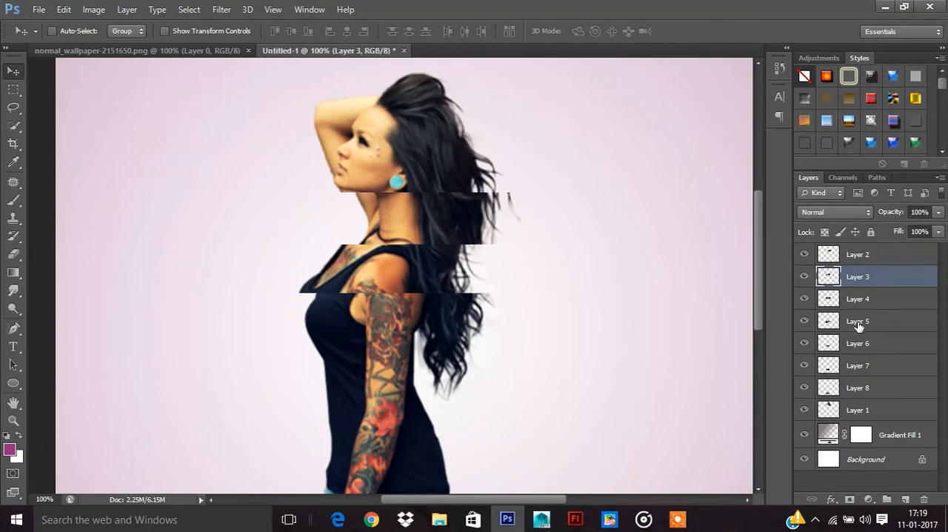
pyautogui.click(858, 320)
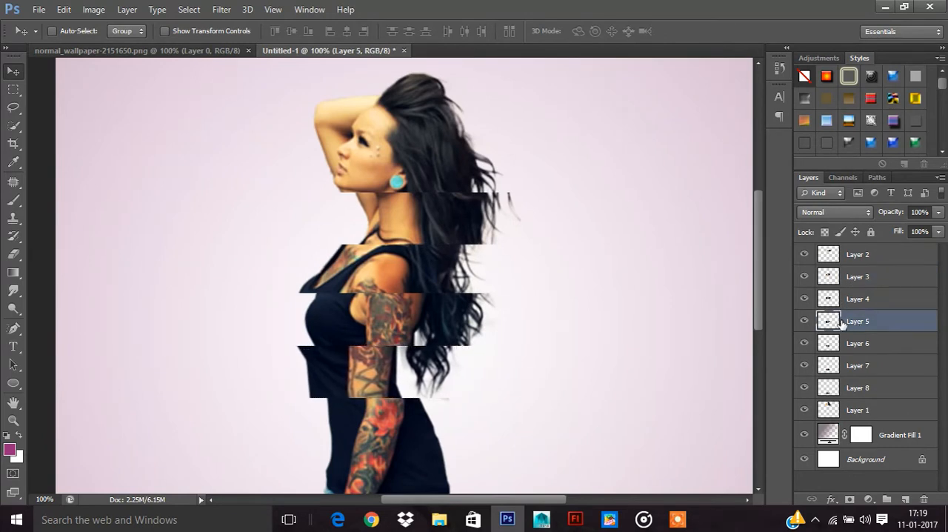
pyautogui.click(858, 365)
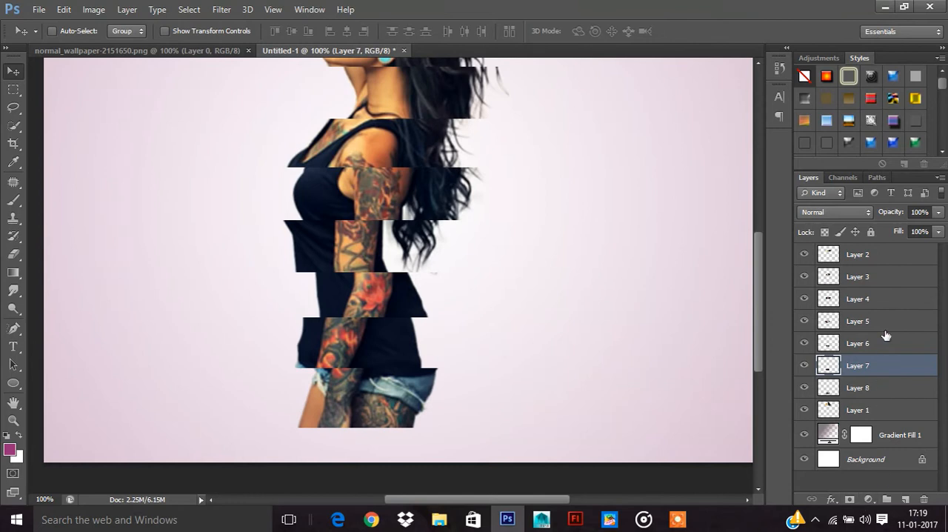
pyautogui.click(857, 254)
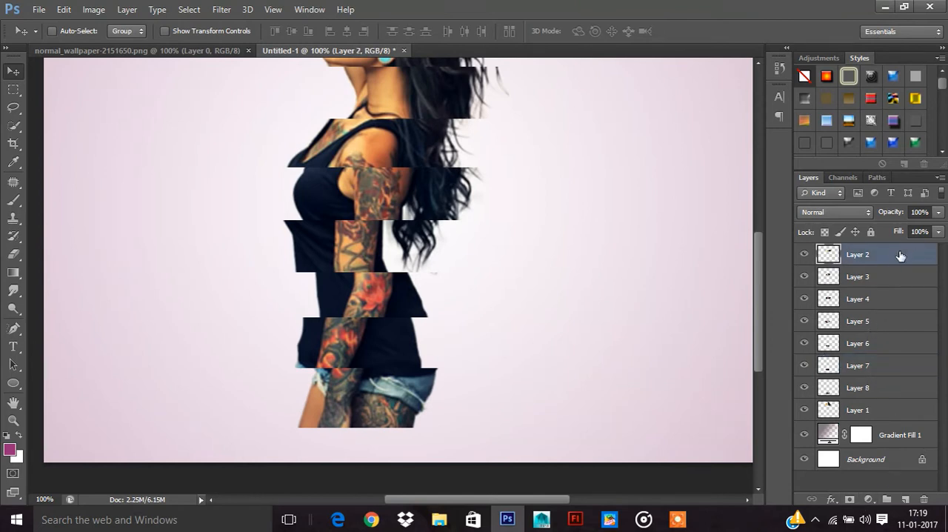
pyautogui.click(907, 497)
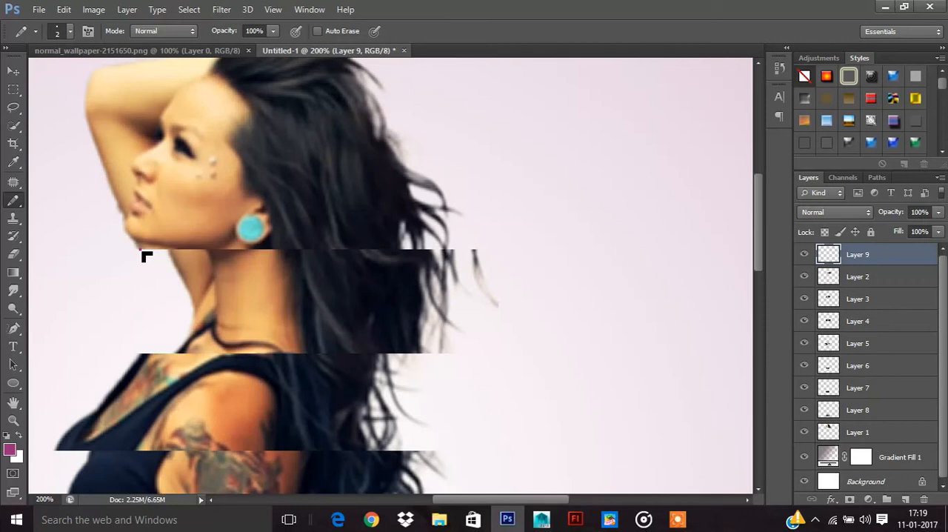
# - Draw thin white size-2 pencil lines along the upper and lower strip edges
pyautogui.moveTo(141, 251); pyautogui.dragTo(560, 250)
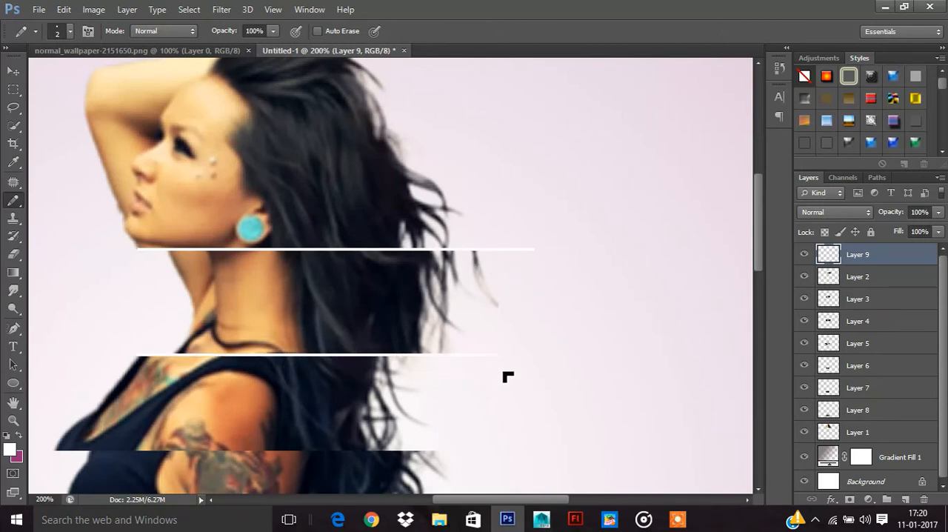
pyautogui.scroll(-3)
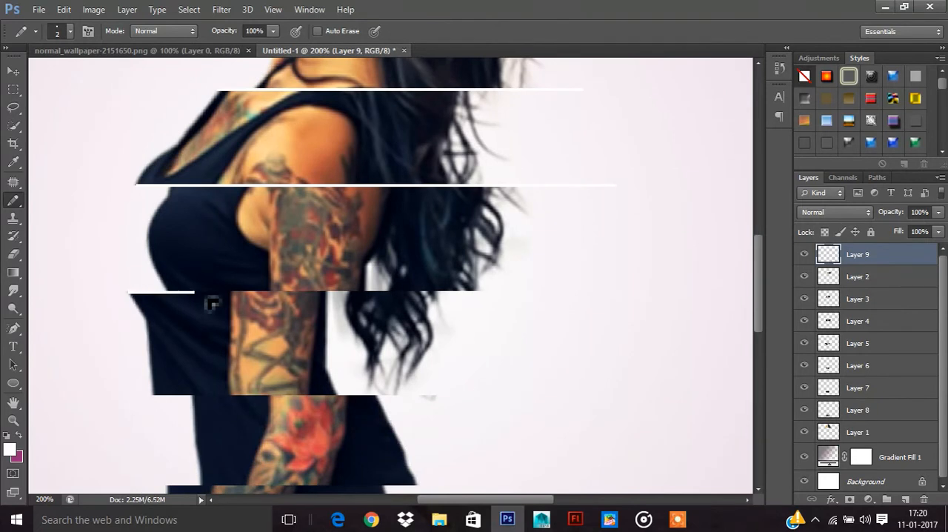
pyautogui.scroll(-3)
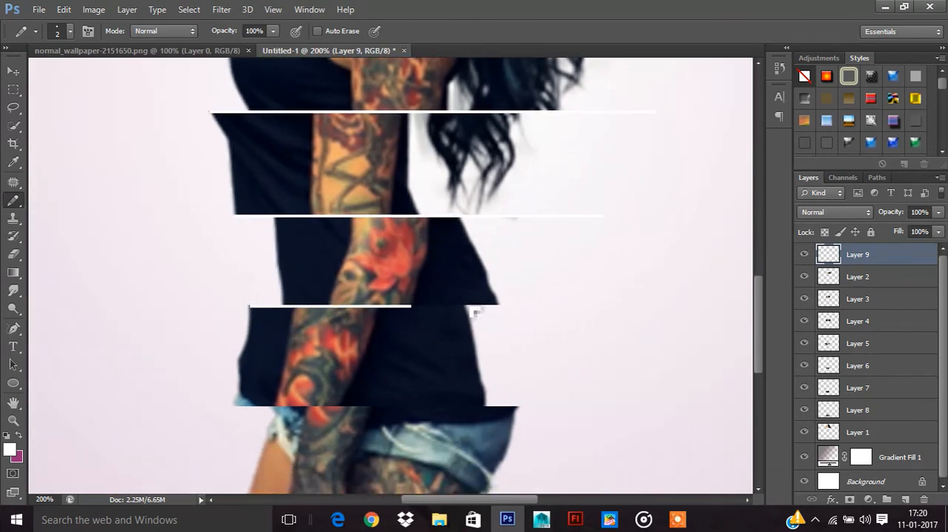
pyautogui.scroll(-3)
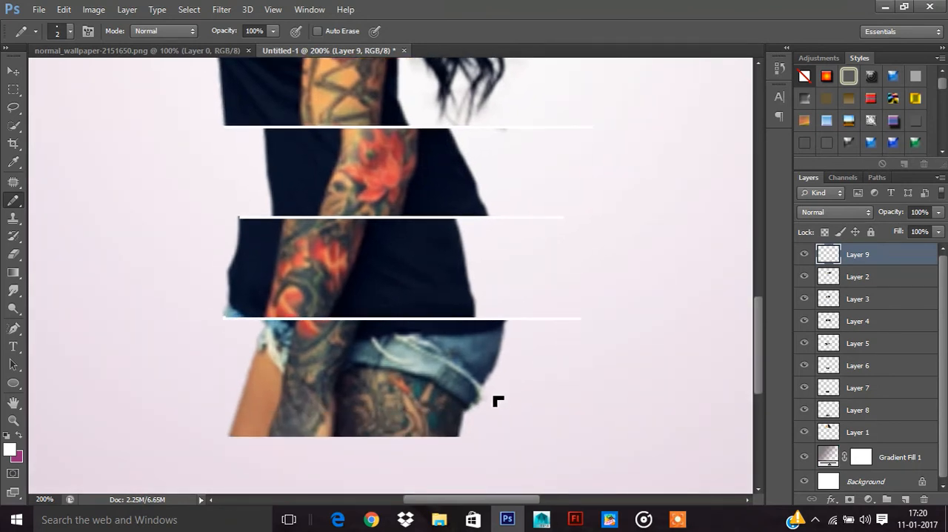
pyautogui.scroll(-3)
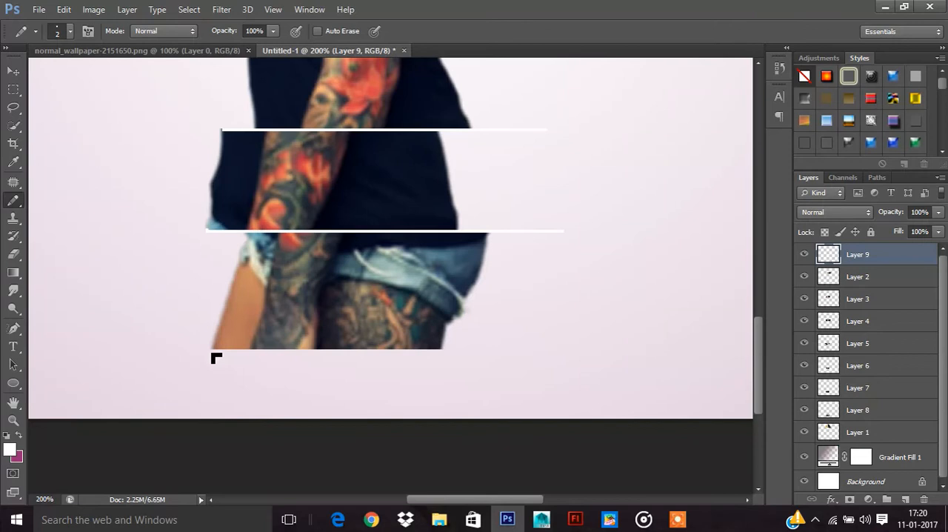
pyautogui.moveTo(211, 348); pyautogui.dragTo(489, 349)
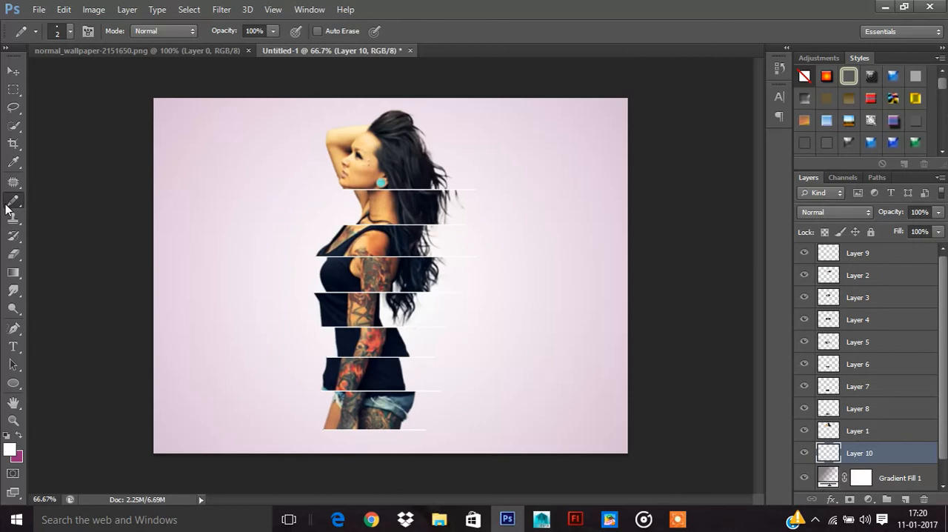
# - Set the foreground colour to black
pyautogui.click(13, 161)
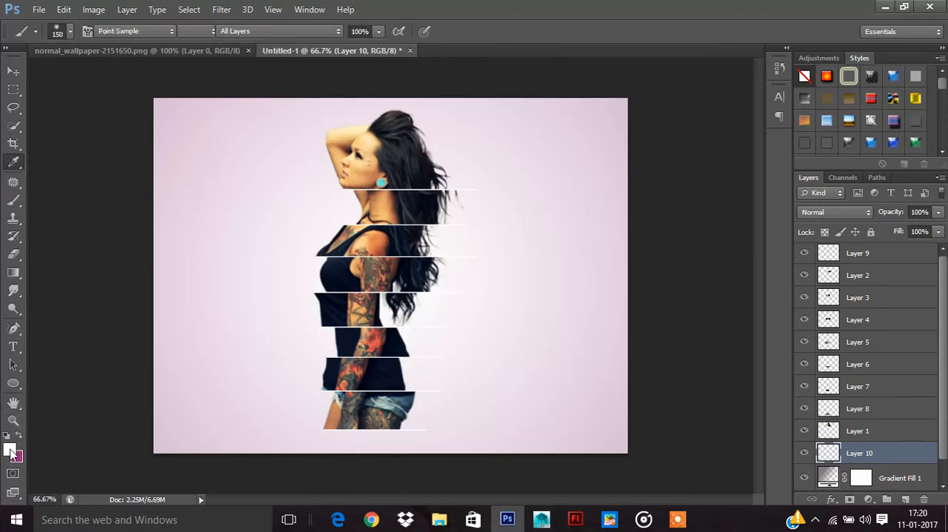
pyautogui.click(12, 449)
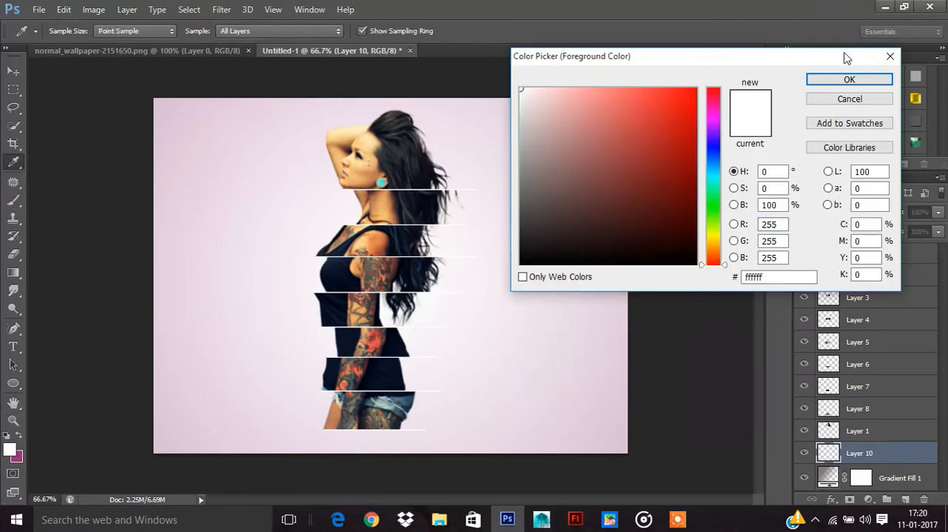
pyautogui.click(521, 262)
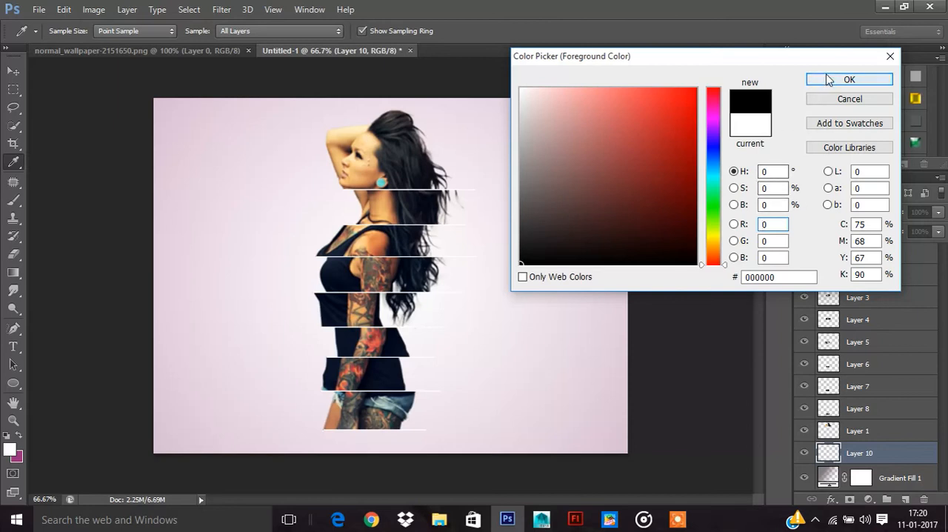
pyautogui.click(850, 80)
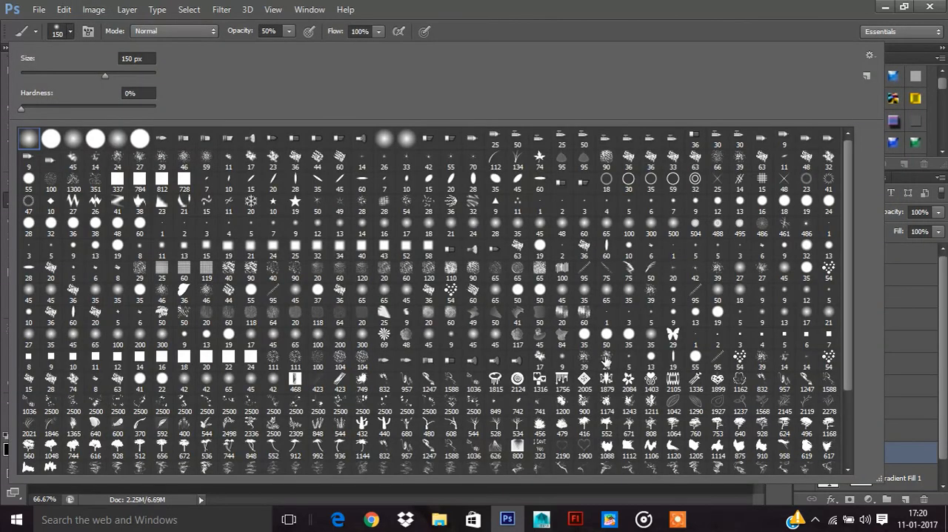
# - Pick a large splatter brush and spatter dark grey marks around the woman
pyautogui.scroll(-3)
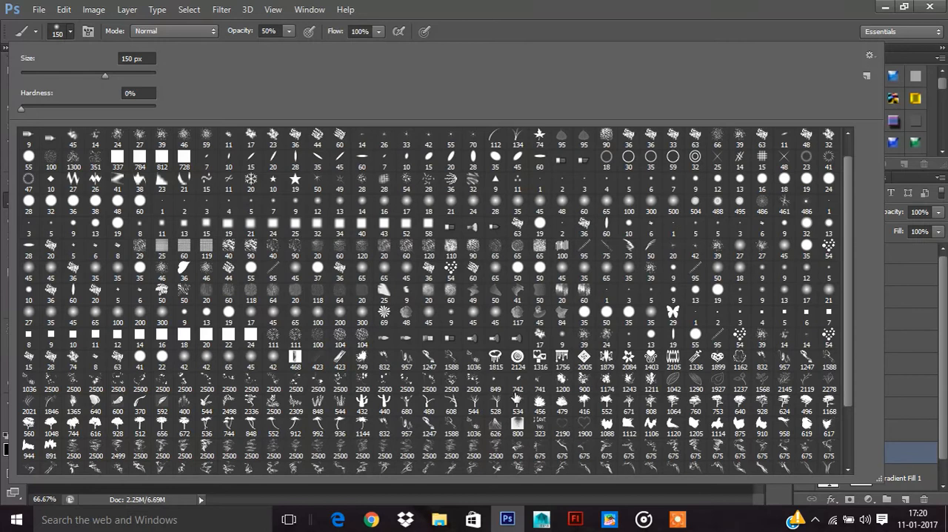
pyautogui.click(495, 383)
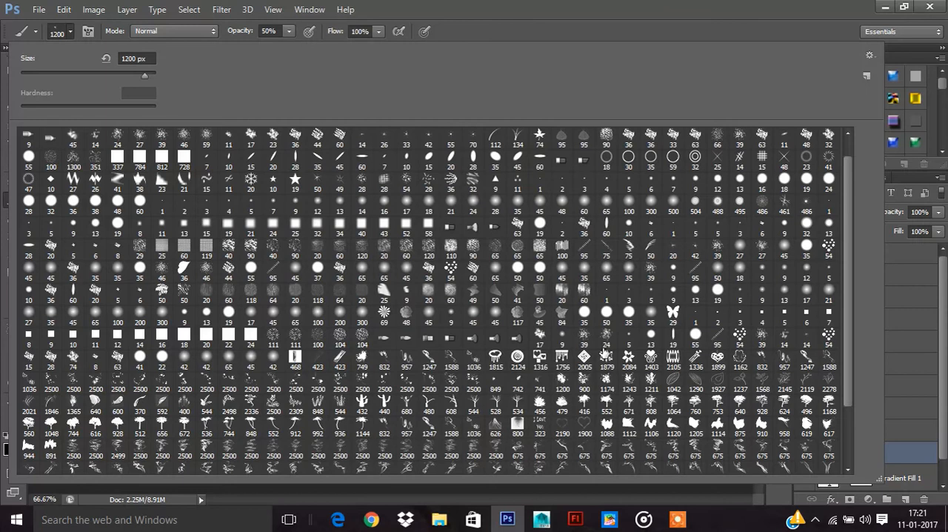
pyautogui.click(517, 381)
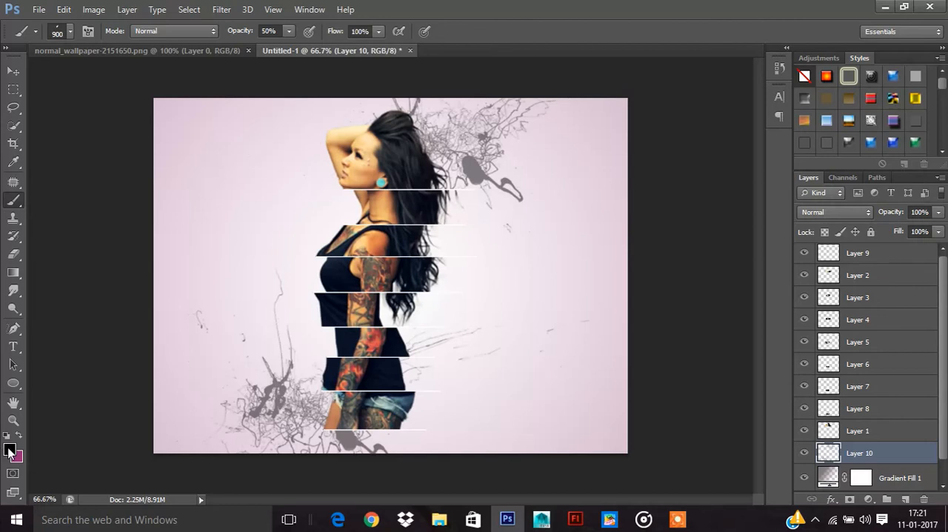
# - Paint red splatter marks on both sides, then choose another splatter brush tip
pyautogui.click(10, 447)
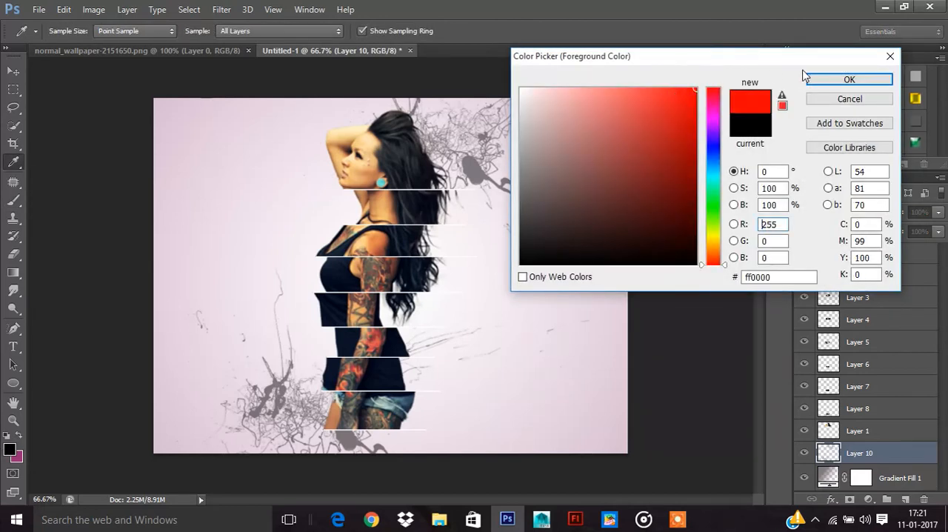
pyautogui.click(849, 80)
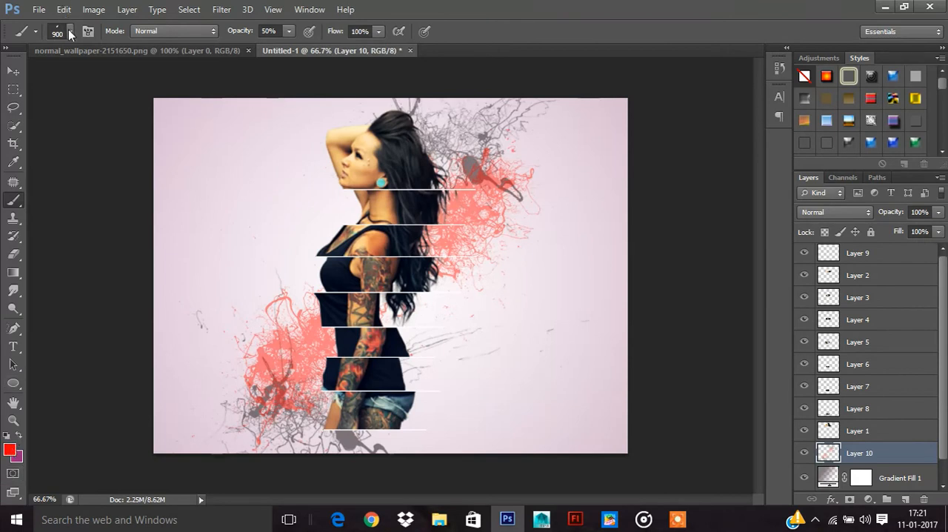
pyautogui.click(70, 31)
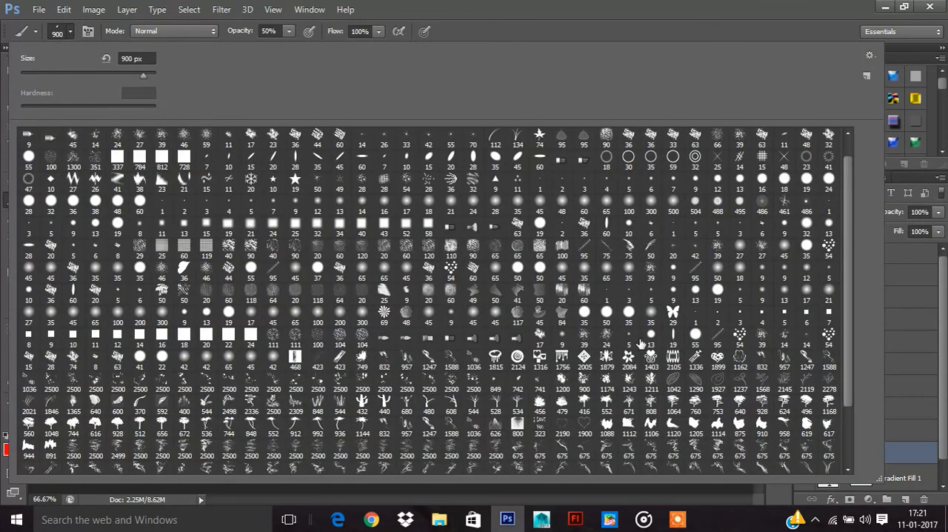
pyautogui.click(495, 382)
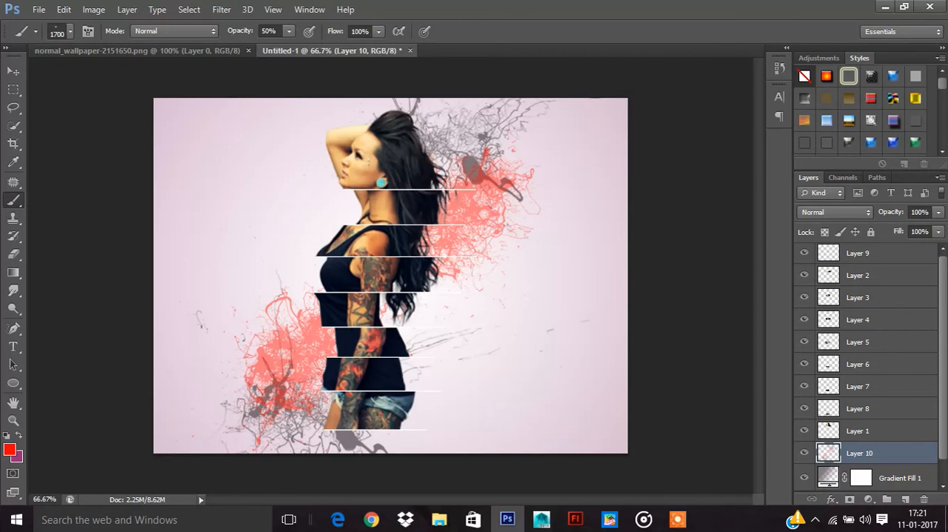
# - Paint large purple splatters across the left and centre of Layer 10
pyautogui.click(12, 71)
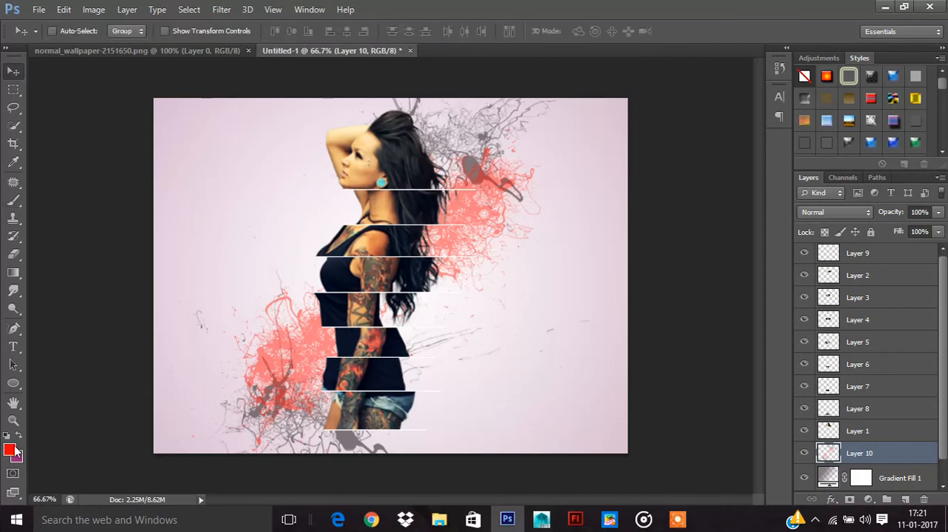
pyautogui.click(11, 449)
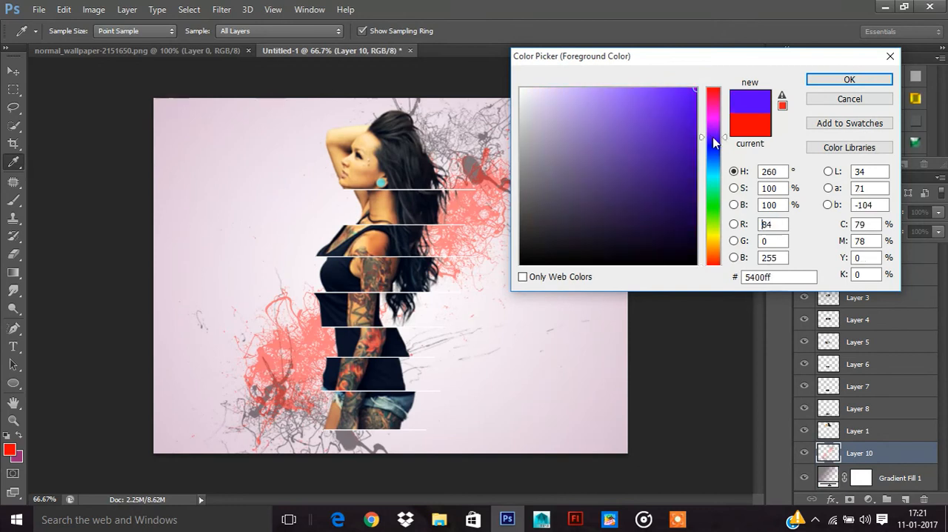
pyautogui.click(849, 79)
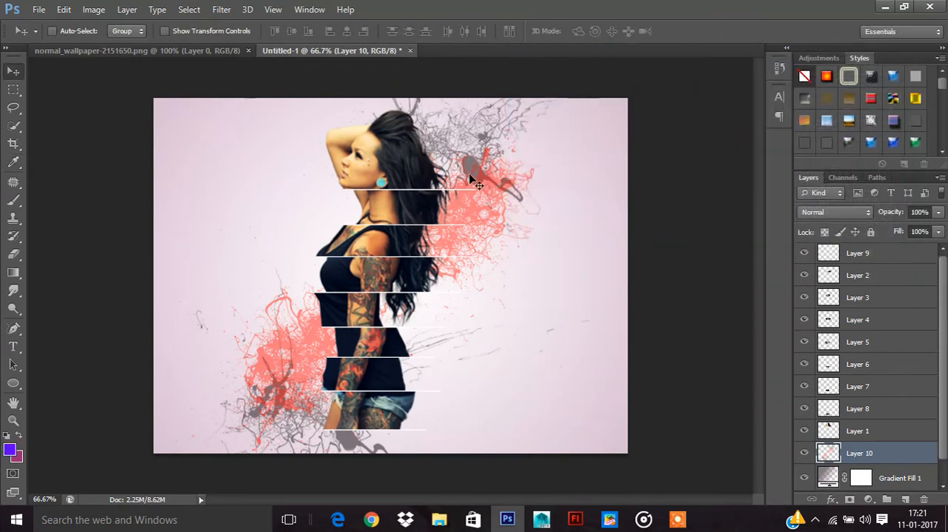
pyautogui.click(13, 200)
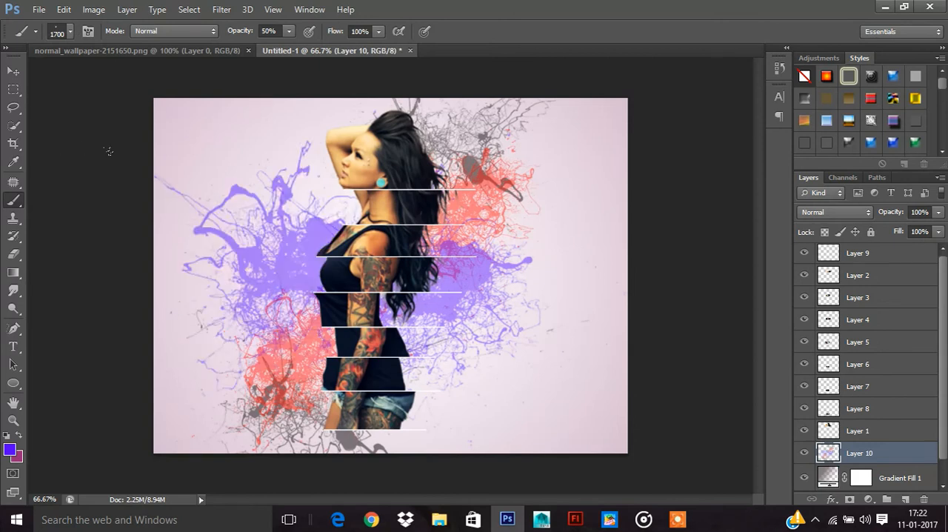
pyautogui.click(12, 70)
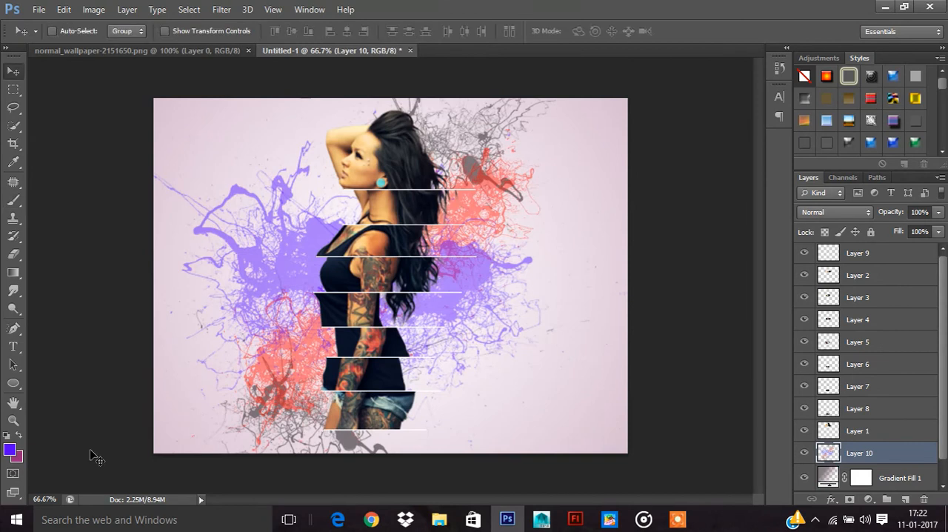
pyautogui.click(10, 448)
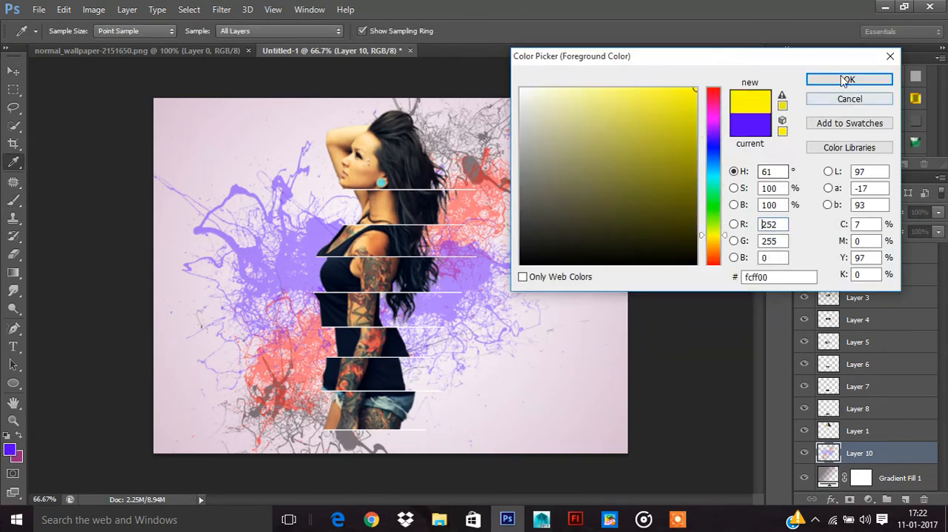
# - Switch to yellow and stamp splatters upper-left and lower-right on new Layer 11
pyautogui.click(850, 79)
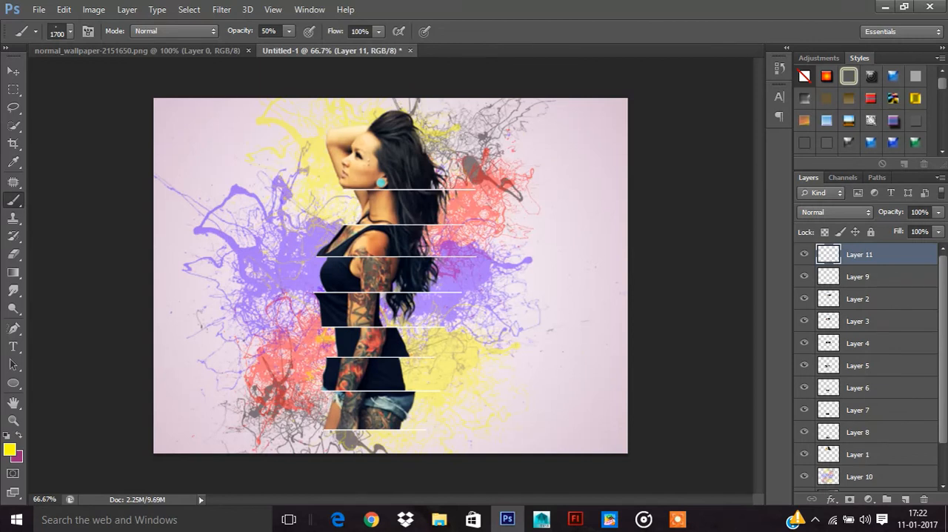
pyautogui.moveTo(122, 37)
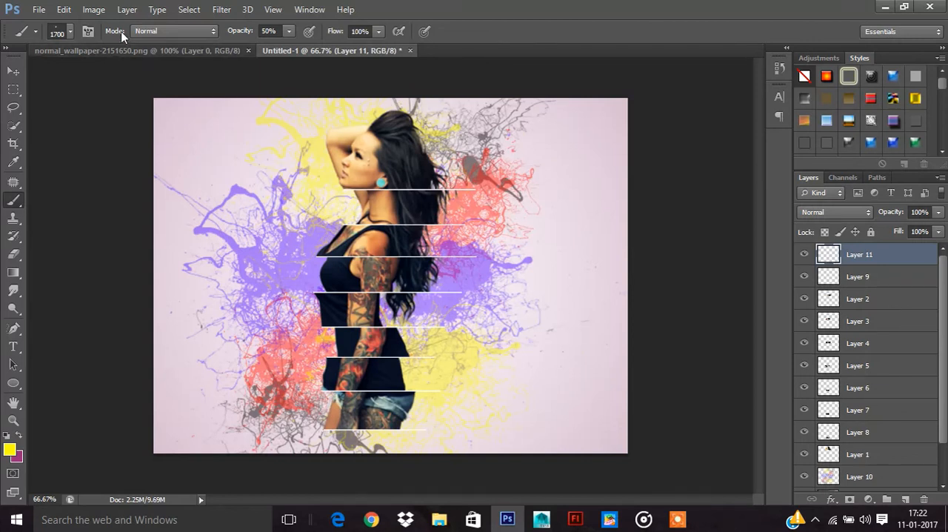
pyautogui.click(71, 31)
pyautogui.write('250')
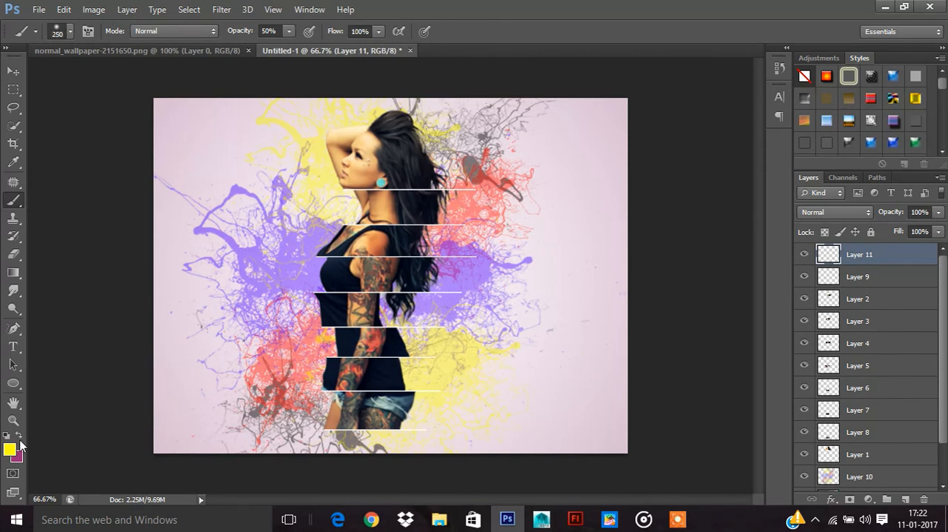
# - Paint soft green, cyan and magenta blobs over the woman with a soft round brush
pyautogui.click(10, 450)
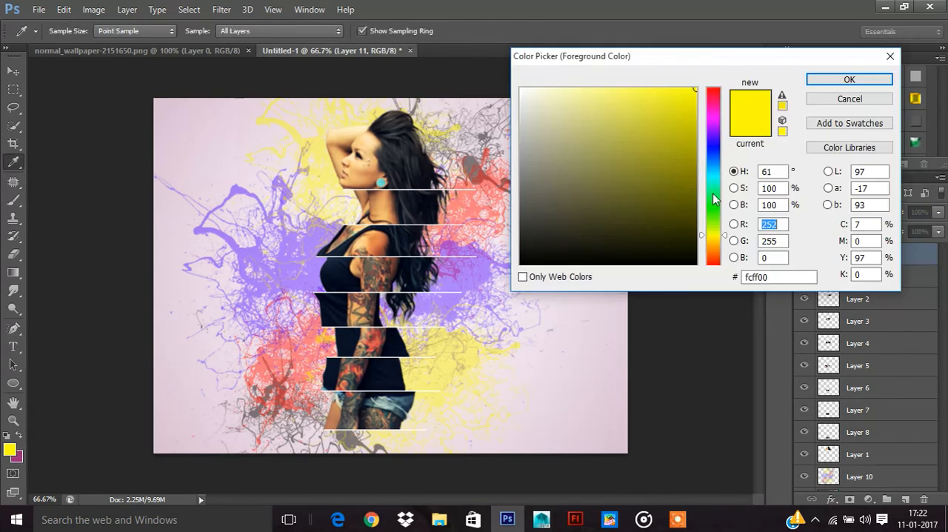
pyautogui.click(850, 79)
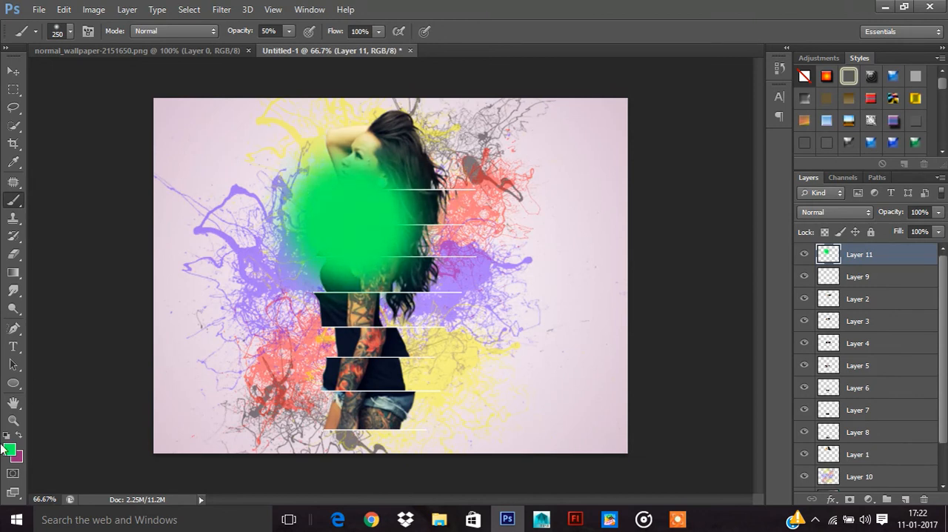
pyautogui.click(10, 448)
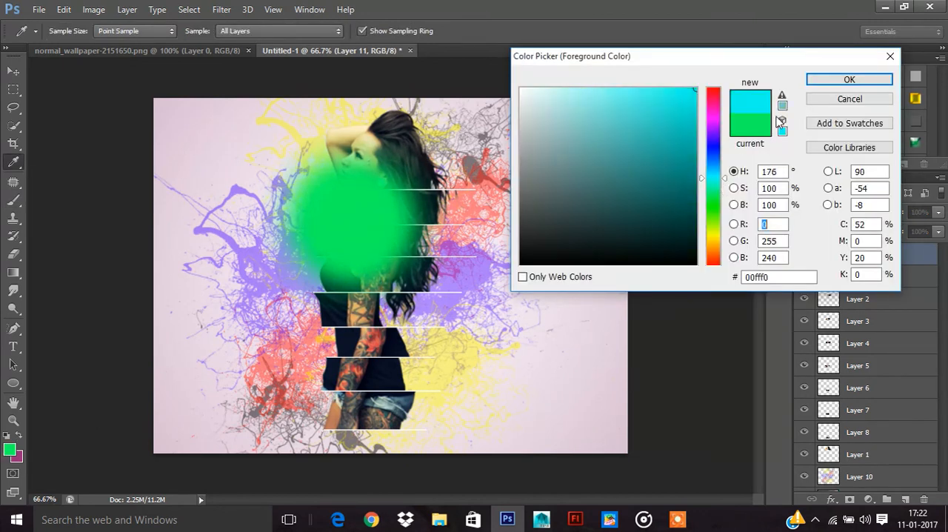
pyautogui.click(850, 80)
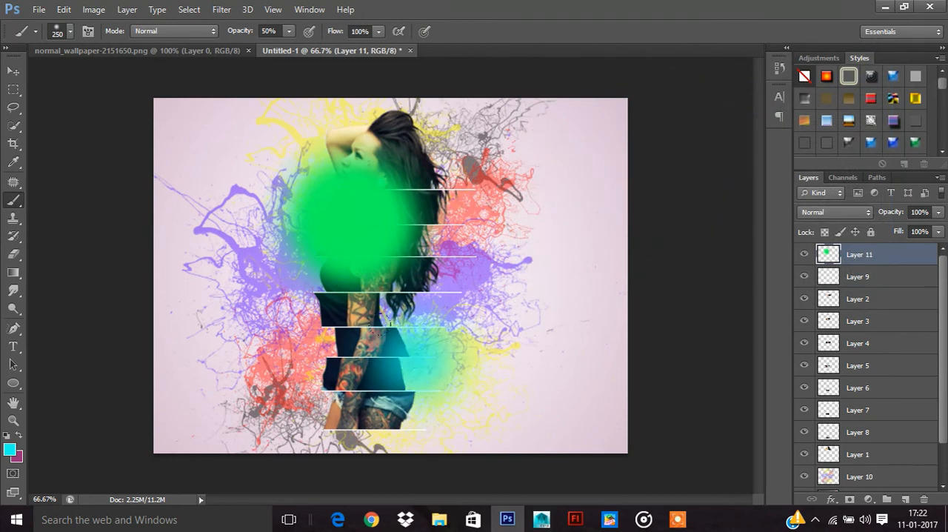
pyautogui.click(385, 354)
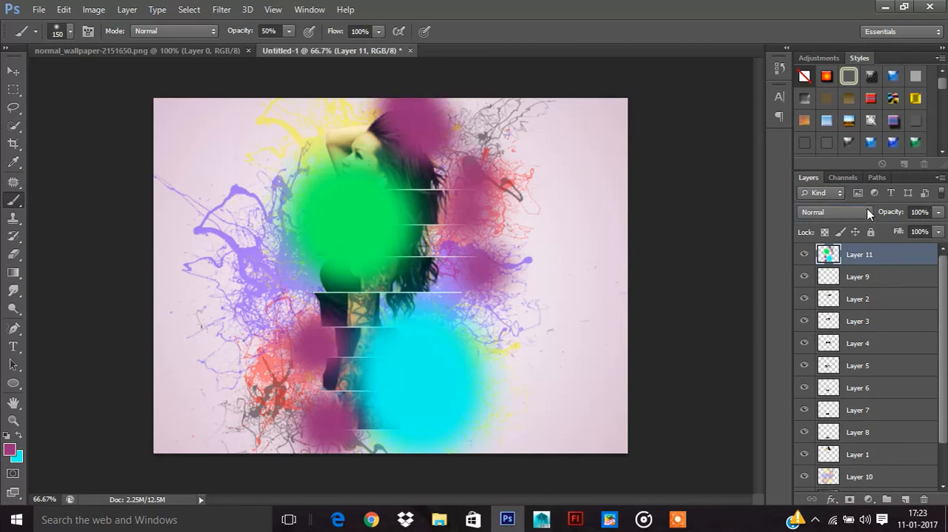
pyautogui.click(834, 212)
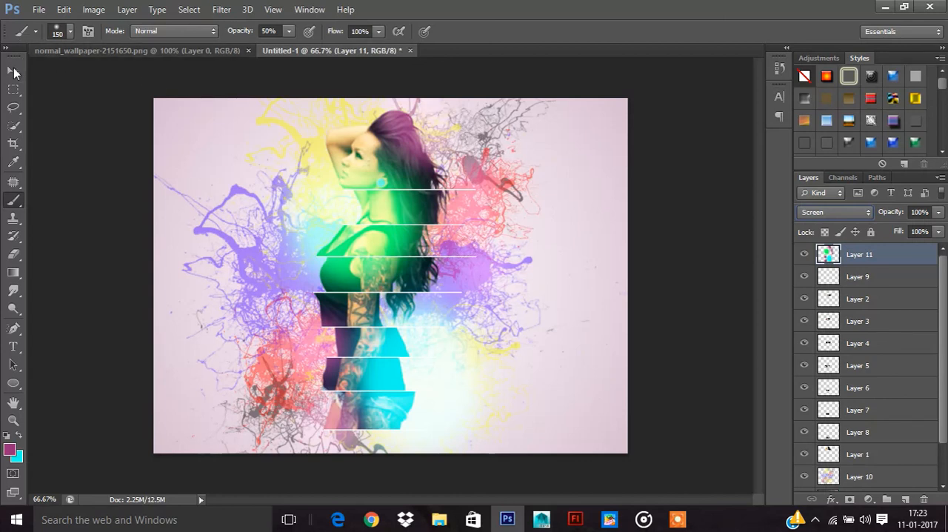
# - Set Layer 11 to Screen blend mode and switch to the Move tool
pyautogui.click(13, 69)
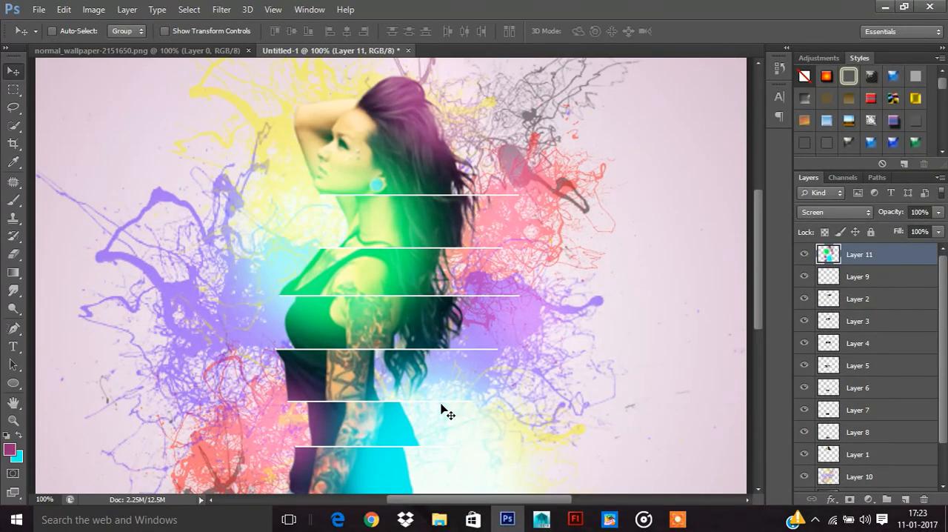
pyautogui.moveTo(441, 397)
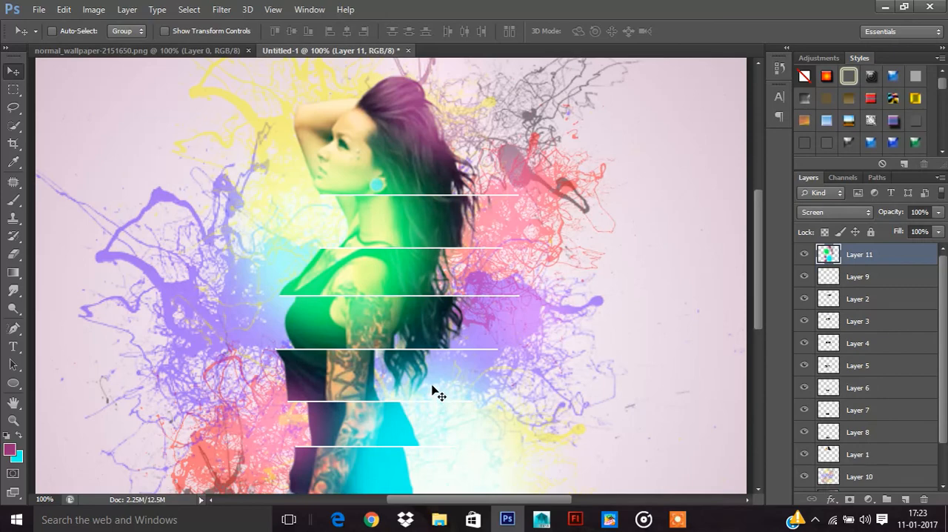